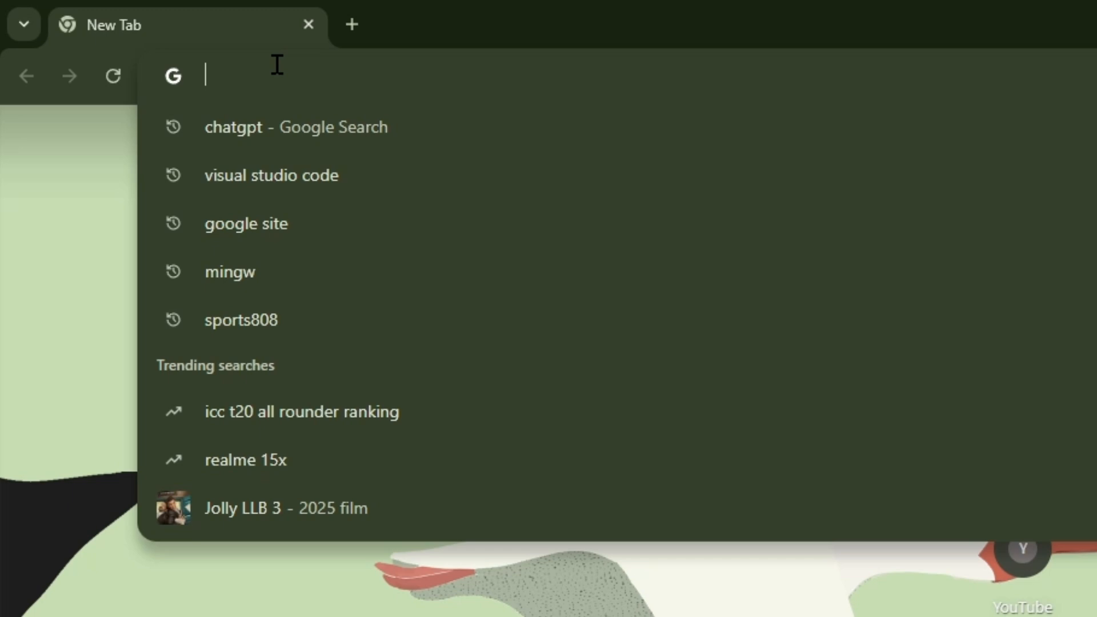
Step: Search Google for 'mumu nebula' to find the MuMuPlayer download page
text(mumu nebula)
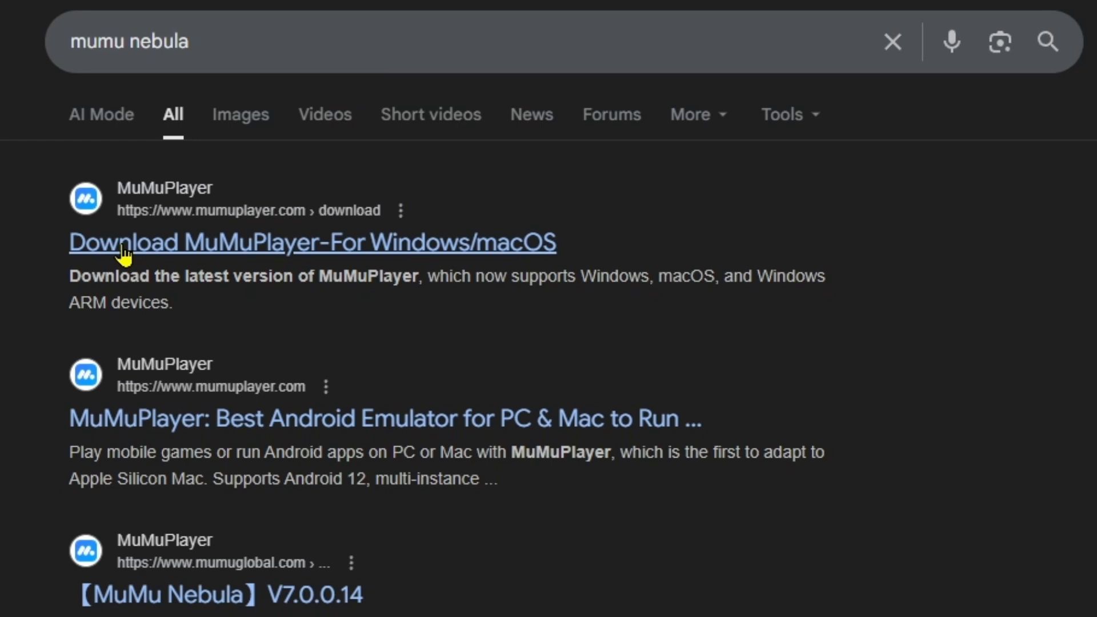
mouse_move(433, 265)
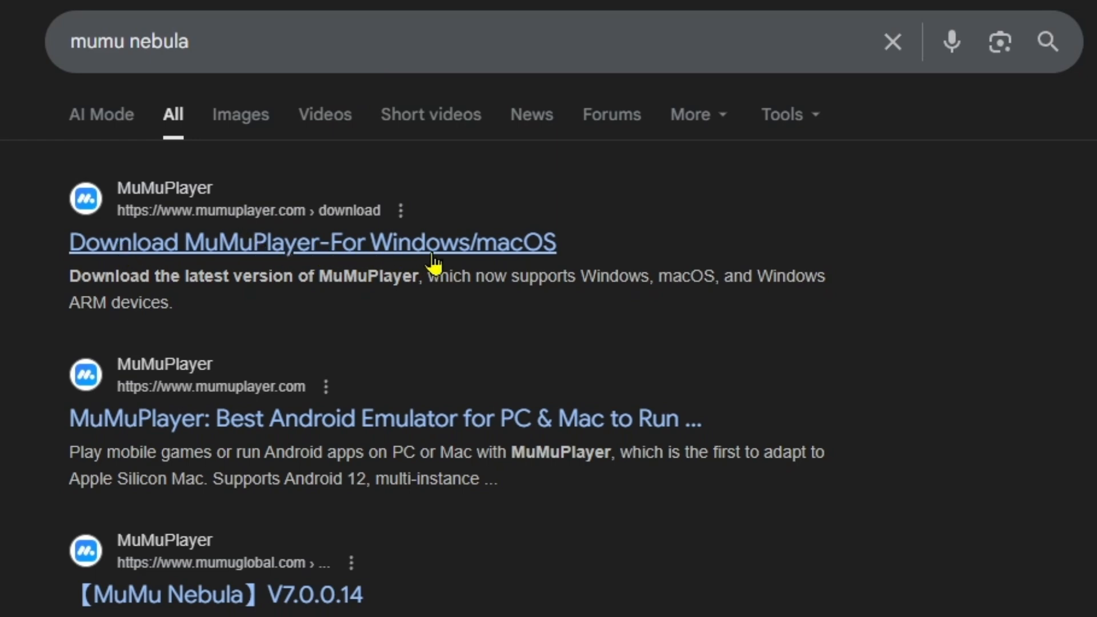
mouse_move(313, 264)
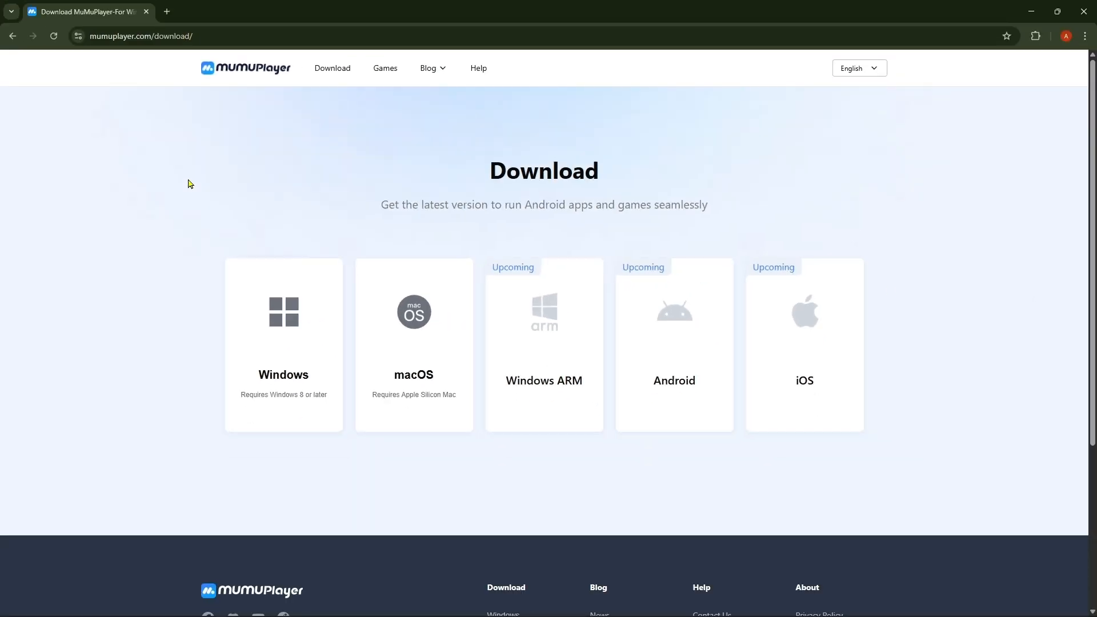
mouse_move(890, 290)
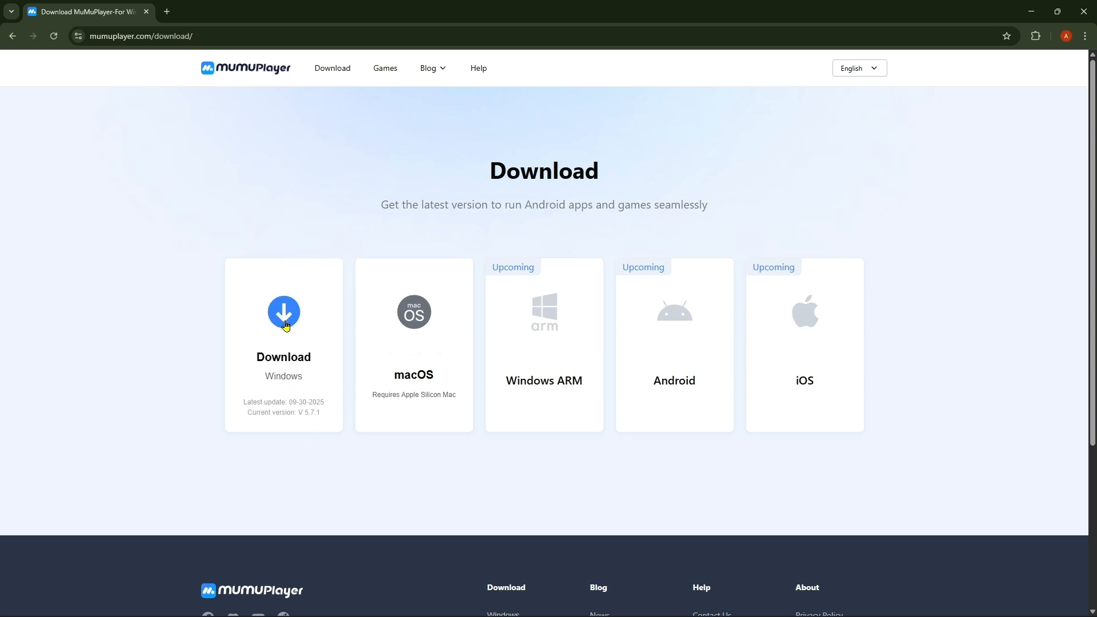
Step: Download the Windows version of MuMuPlayer from its website
click(283, 312)
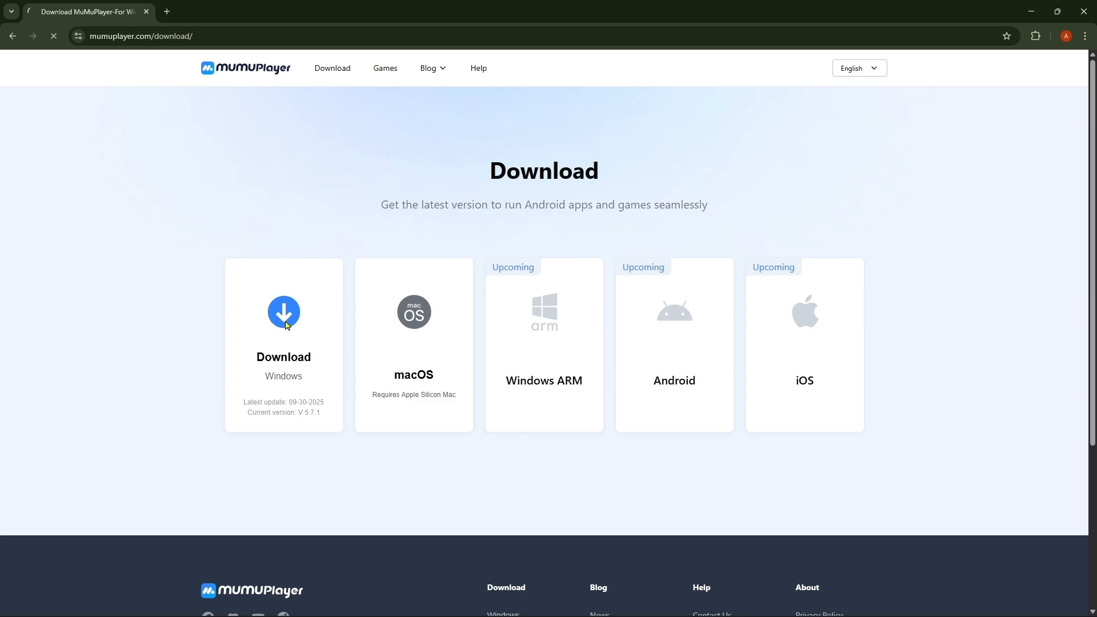
click(284, 312)
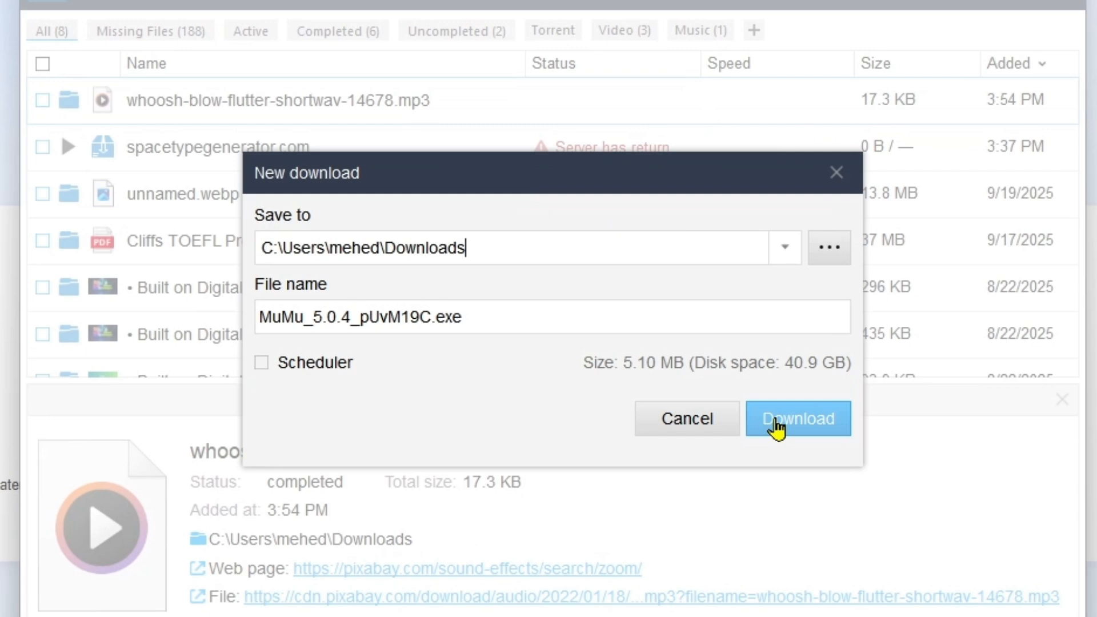
Step: Save MuMu_5.0.4_pUvM19C.exe to Downloads in Free Download Manager
click(797, 419)
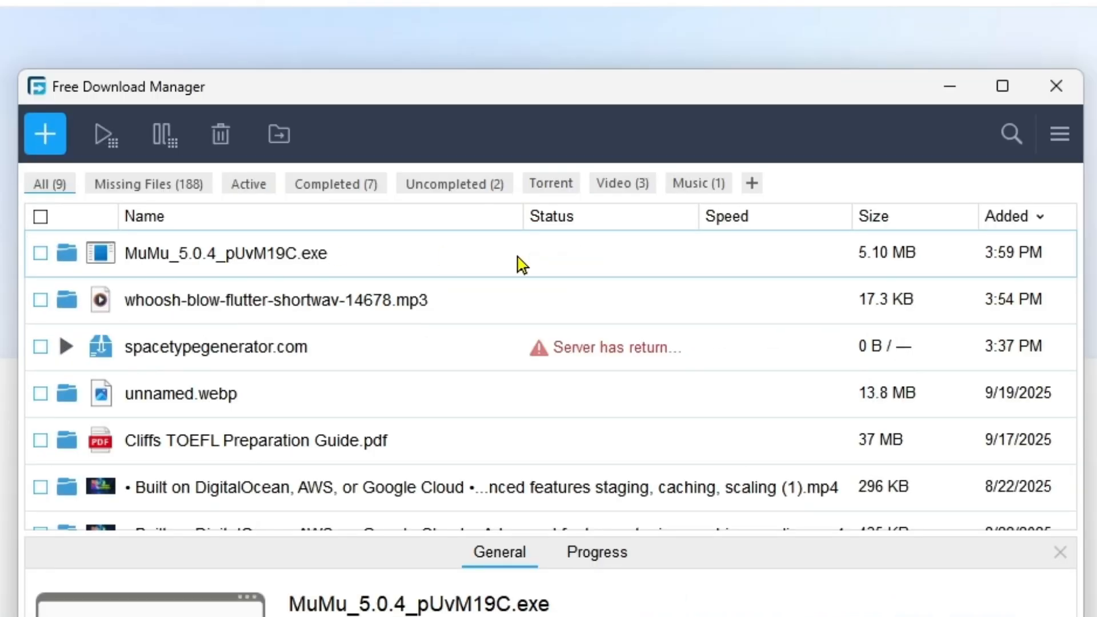
mouse_move(56, 270)
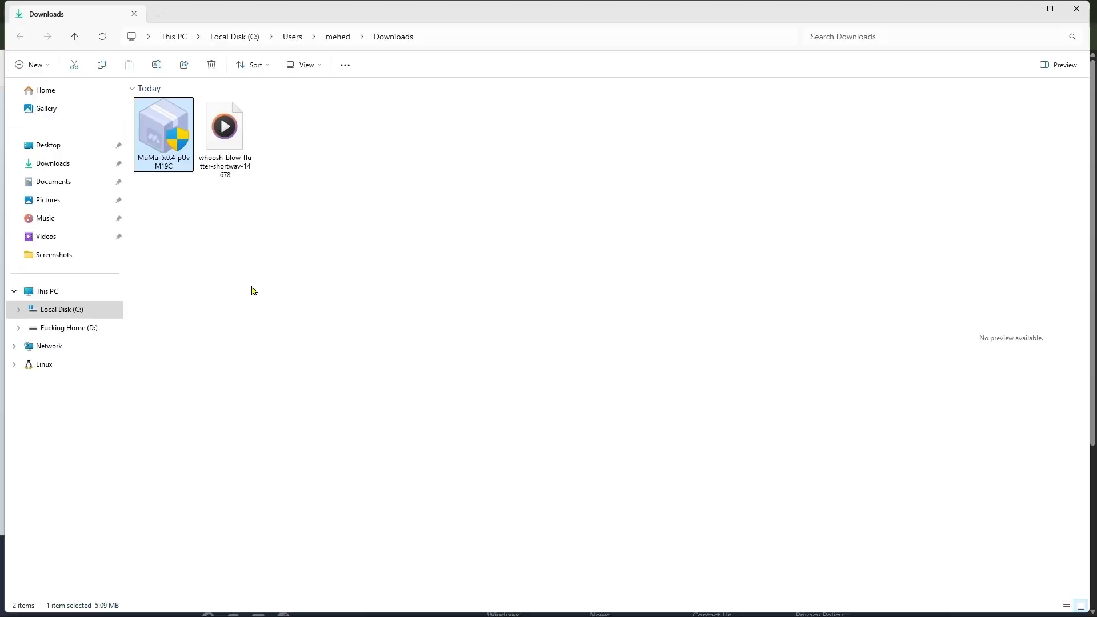
mouse_move(164, 154)
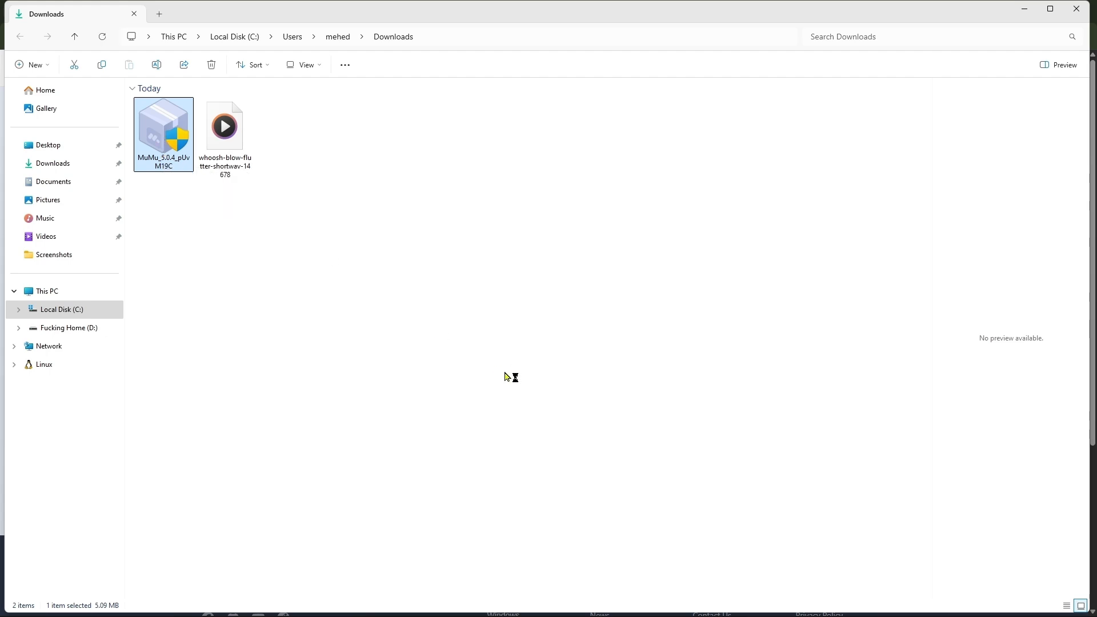
Step: Run MuMu_5.0.4_pUvM19C.exe from the Downloads folder
double_click(163, 132)
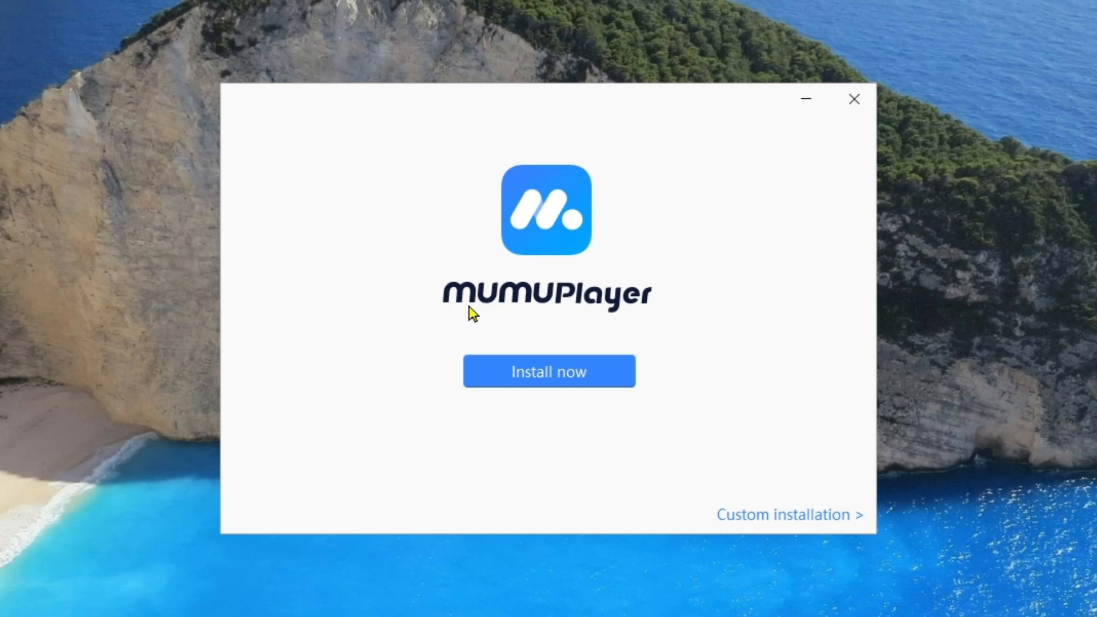
mouse_move(466, 308)
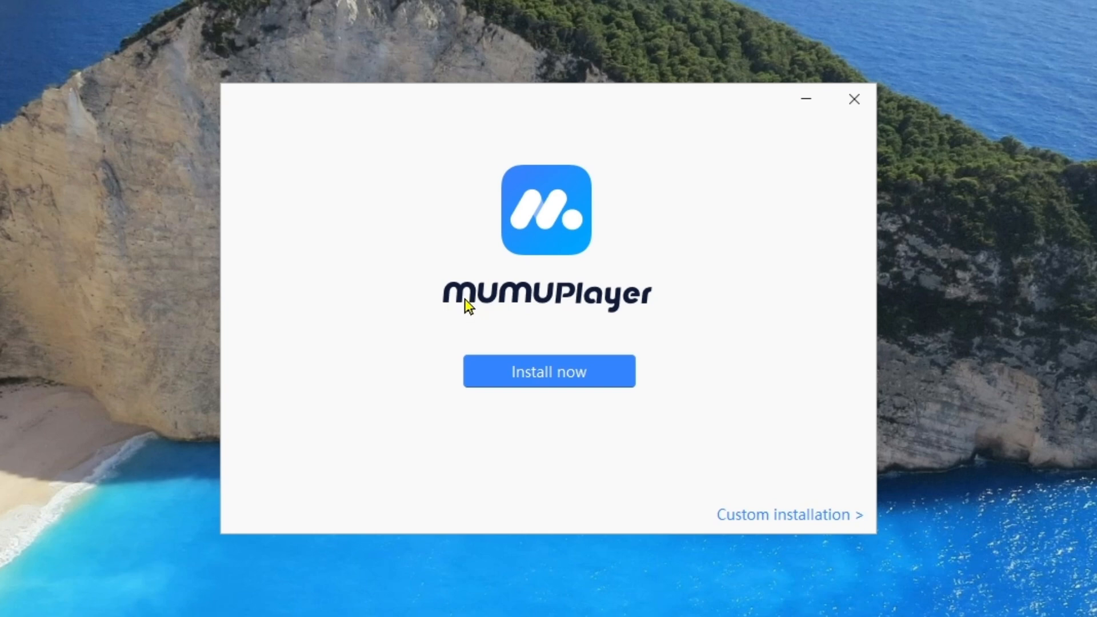
mouse_move(823, 303)
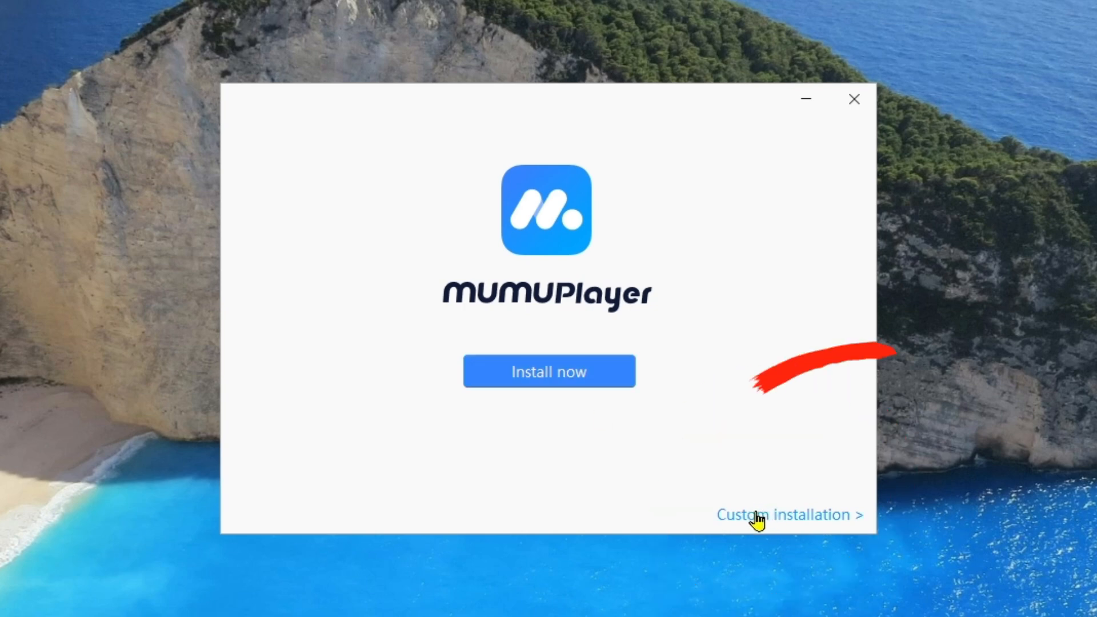
Step: Show the installer's custom installation options with the D:\Program Files\Netease\MuMuPlayer path
click(791, 514)
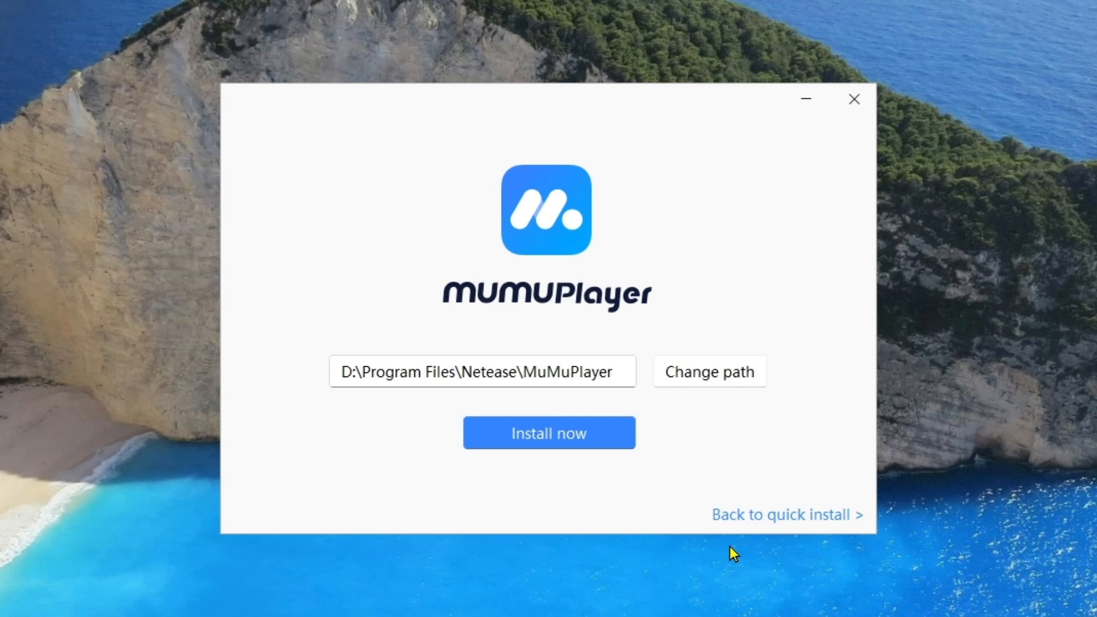
mouse_move(719, 386)
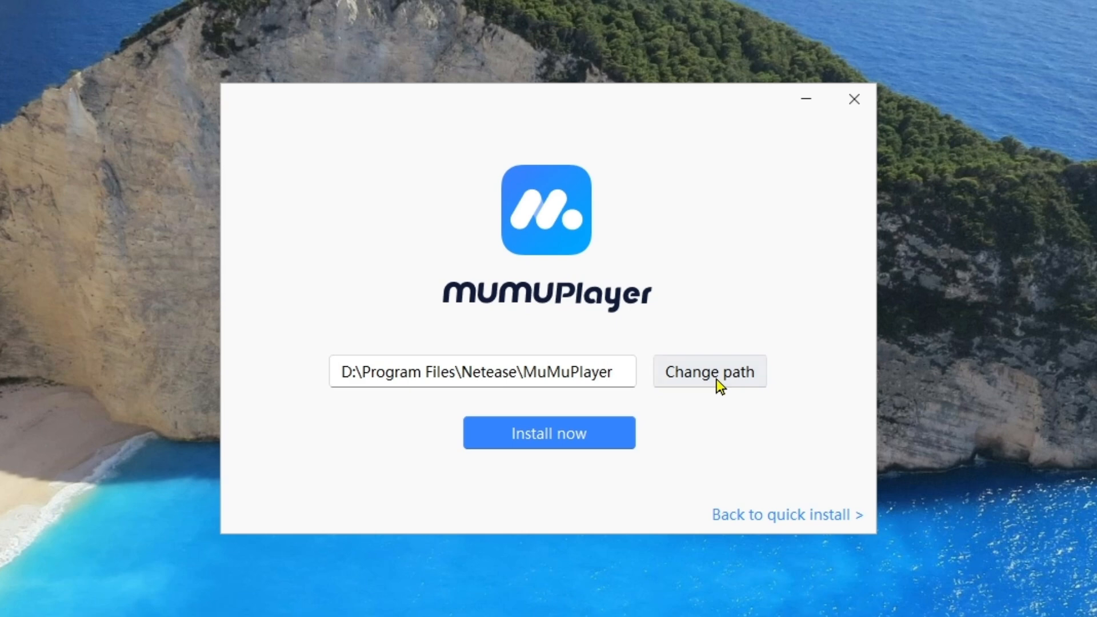
Step: Change the install path to D:\MuMuPlayerGlobal through the folder browser
click(710, 371)
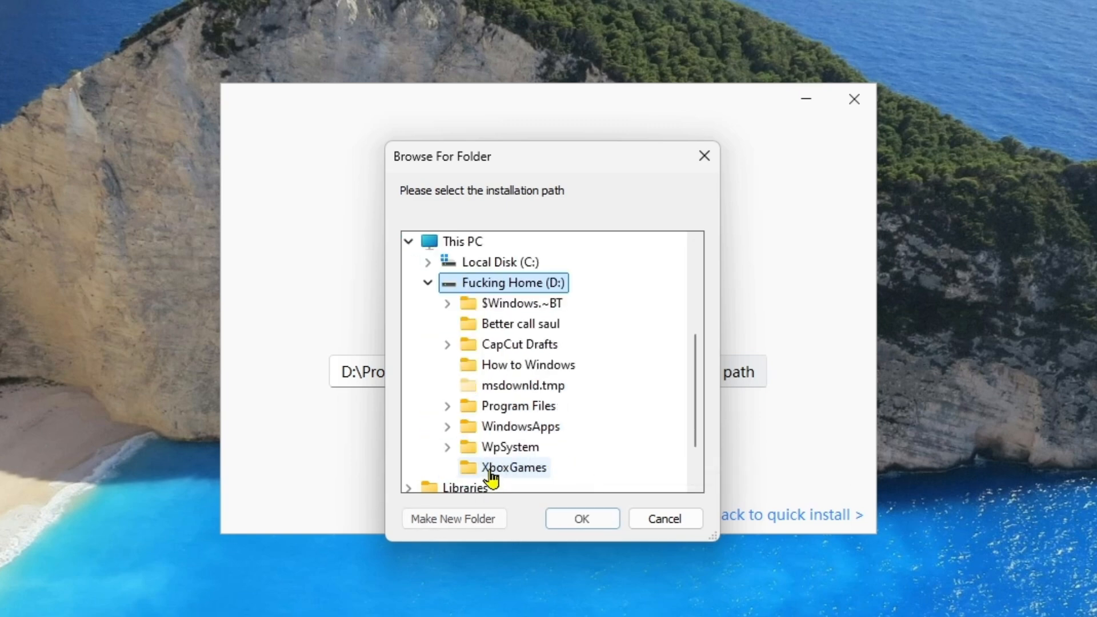
click(581, 518)
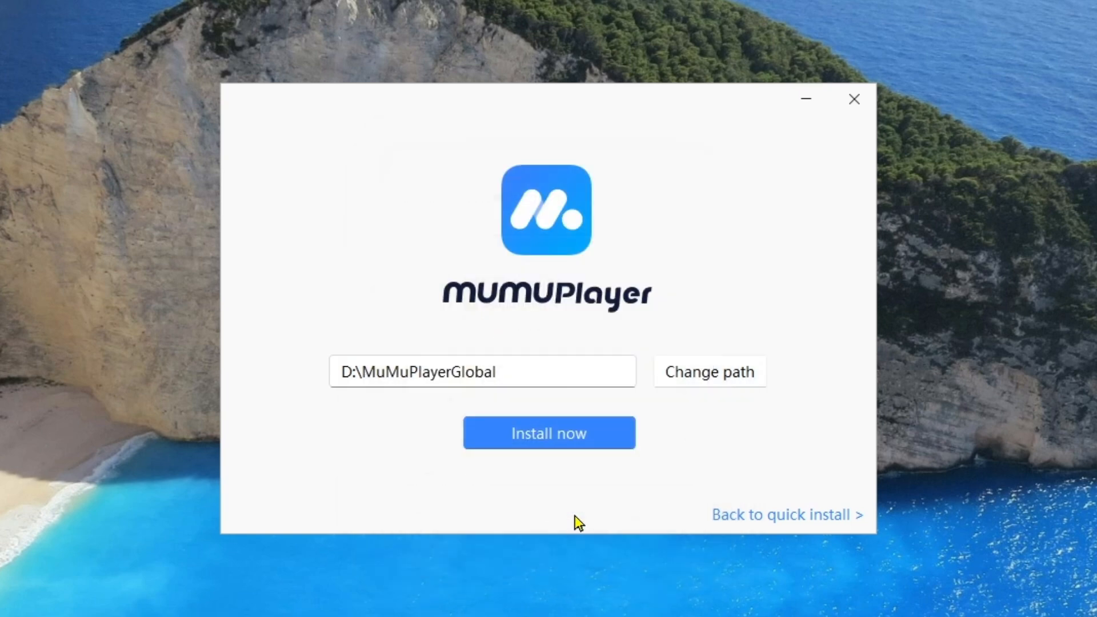
mouse_move(571, 455)
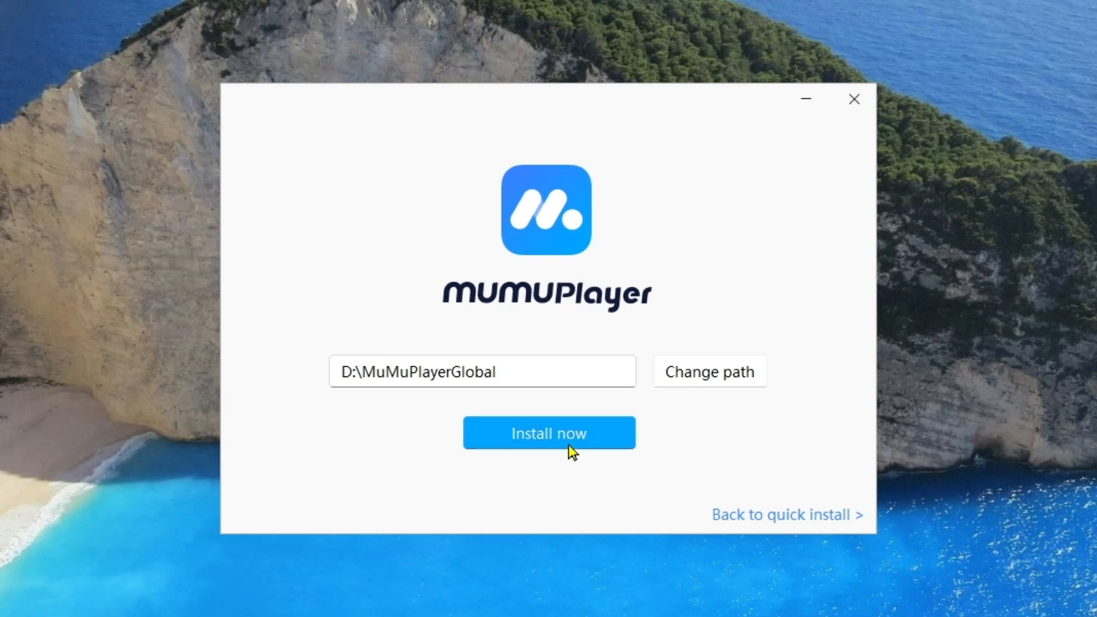
Step: Install MuMuPlayer, power on the Android Device, and allow the firewall network prompt
click(550, 433)
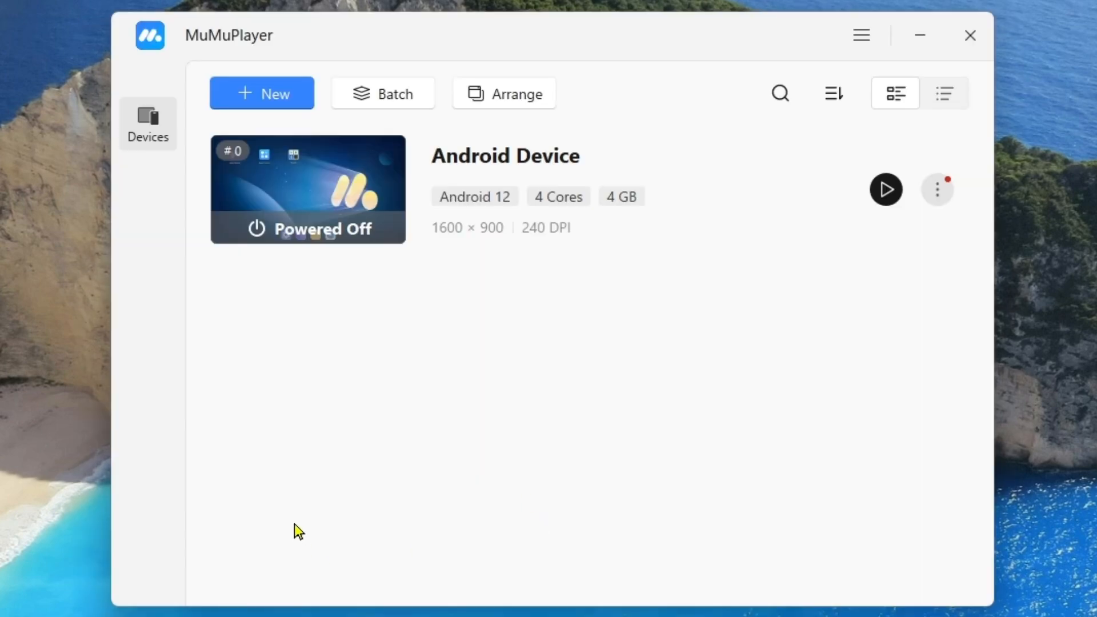
click(886, 189)
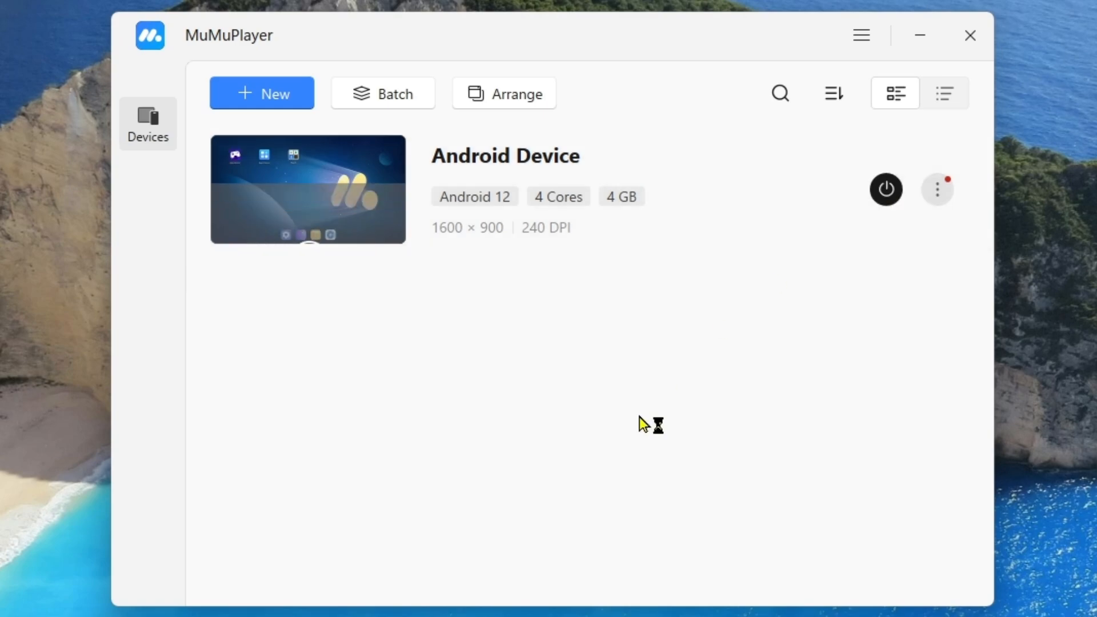
click(886, 189)
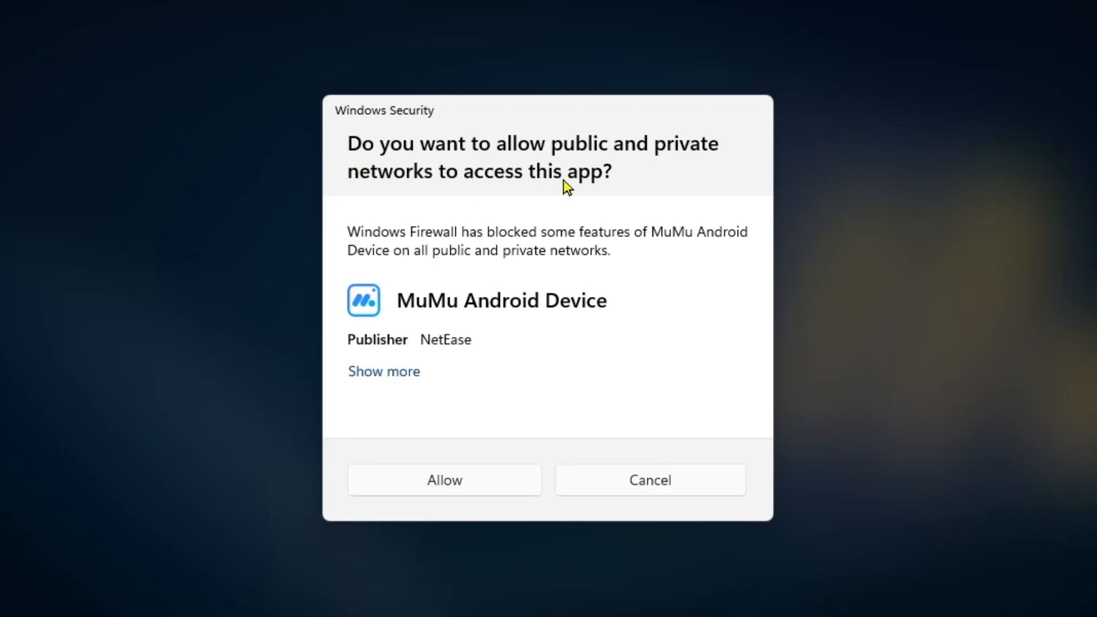
mouse_move(610, 170)
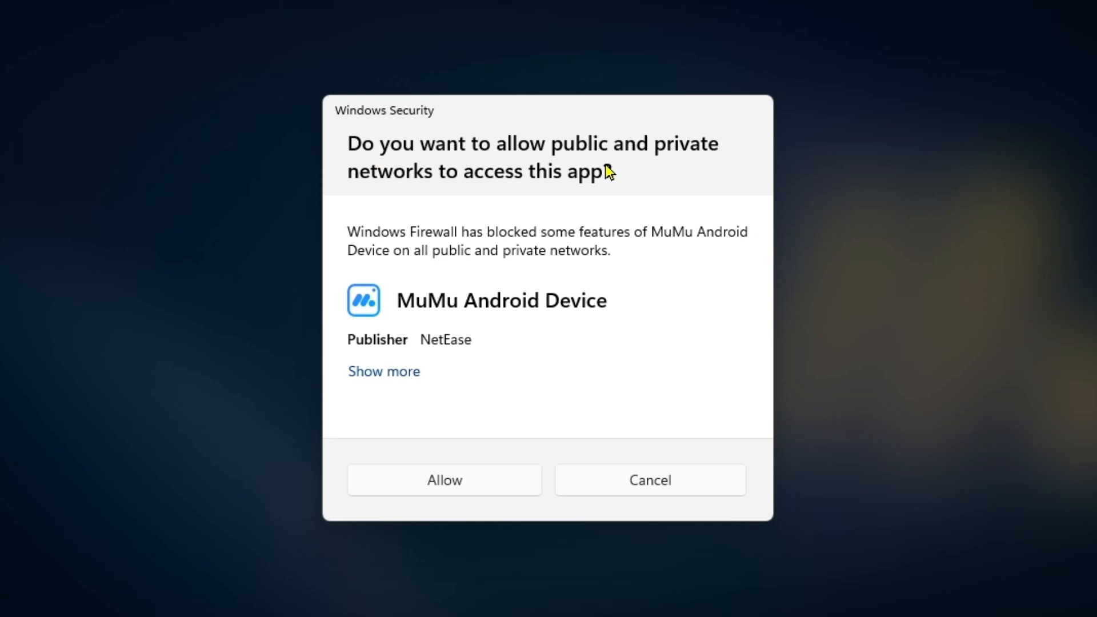
mouse_move(470, 488)
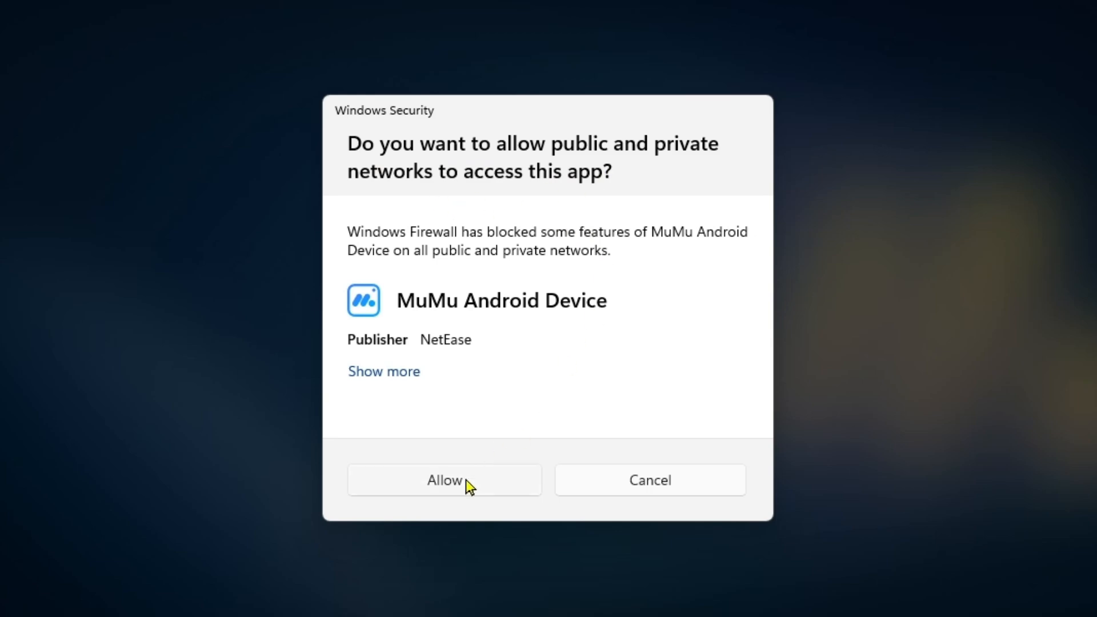
click(445, 480)
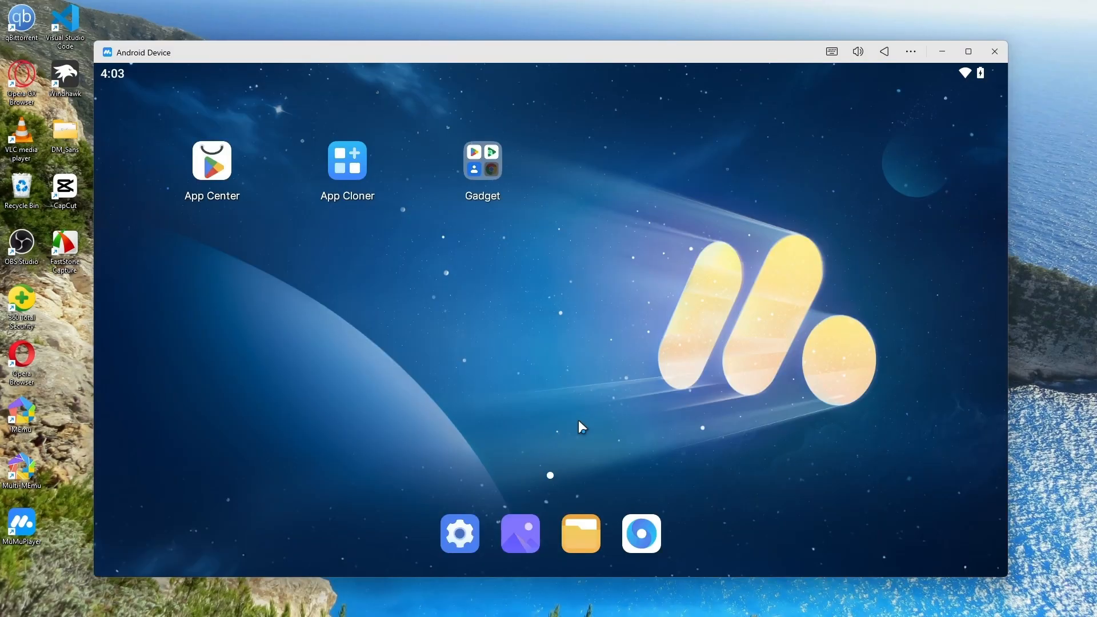
mouse_move(690, 380)
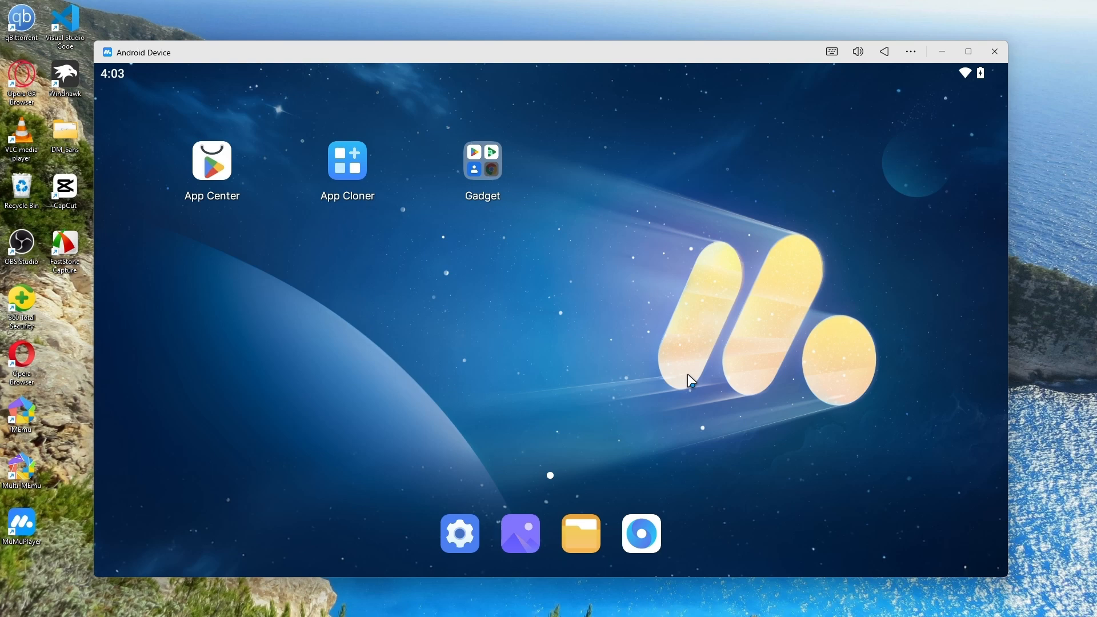
mouse_move(877, 190)
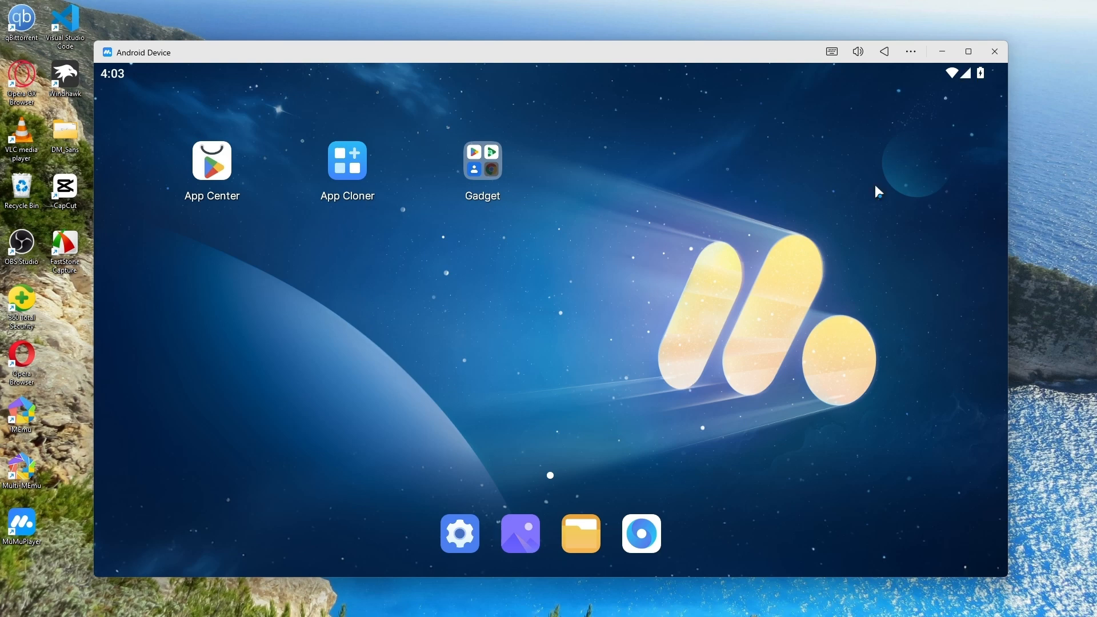
Step: Maximize the MuMuPlayer Android Device window to full screen
click(969, 51)
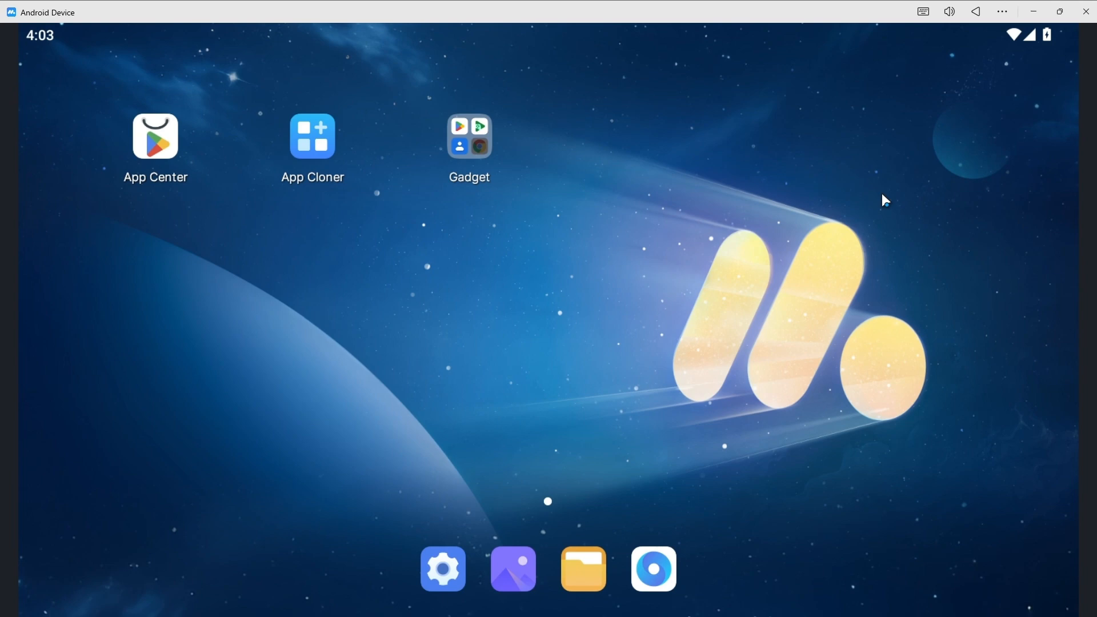
mouse_move(33, 267)
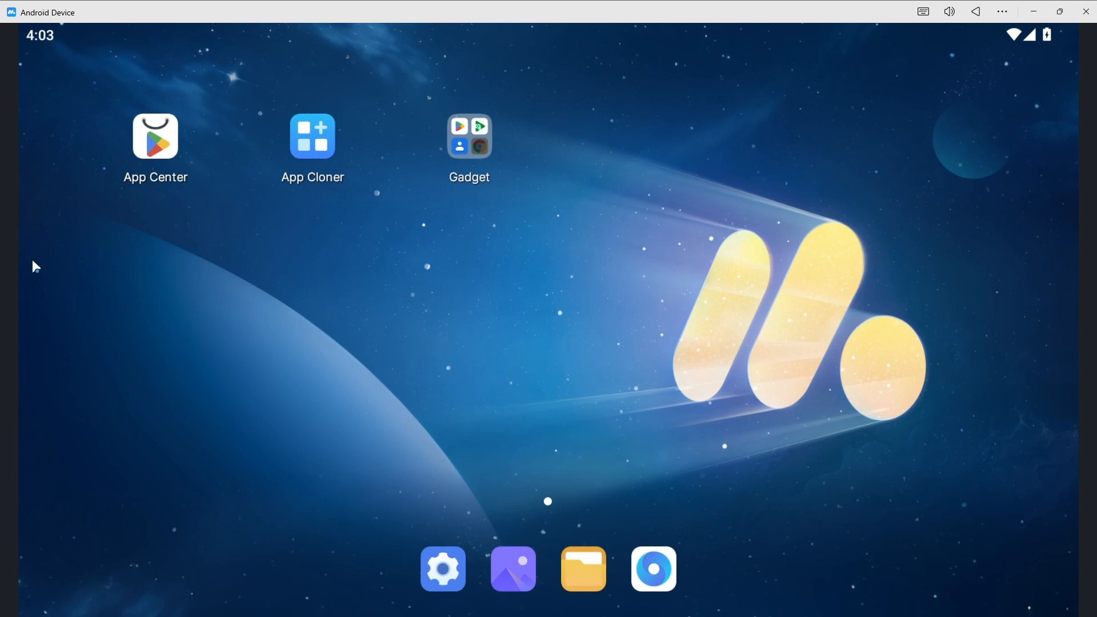
mouse_move(258, 202)
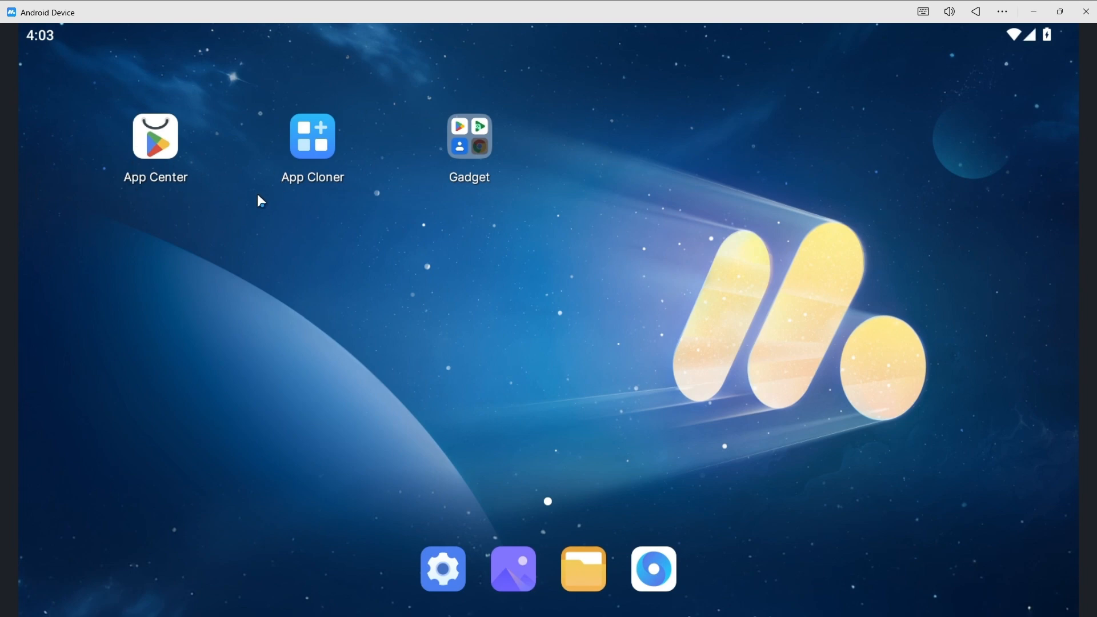
mouse_move(463, 162)
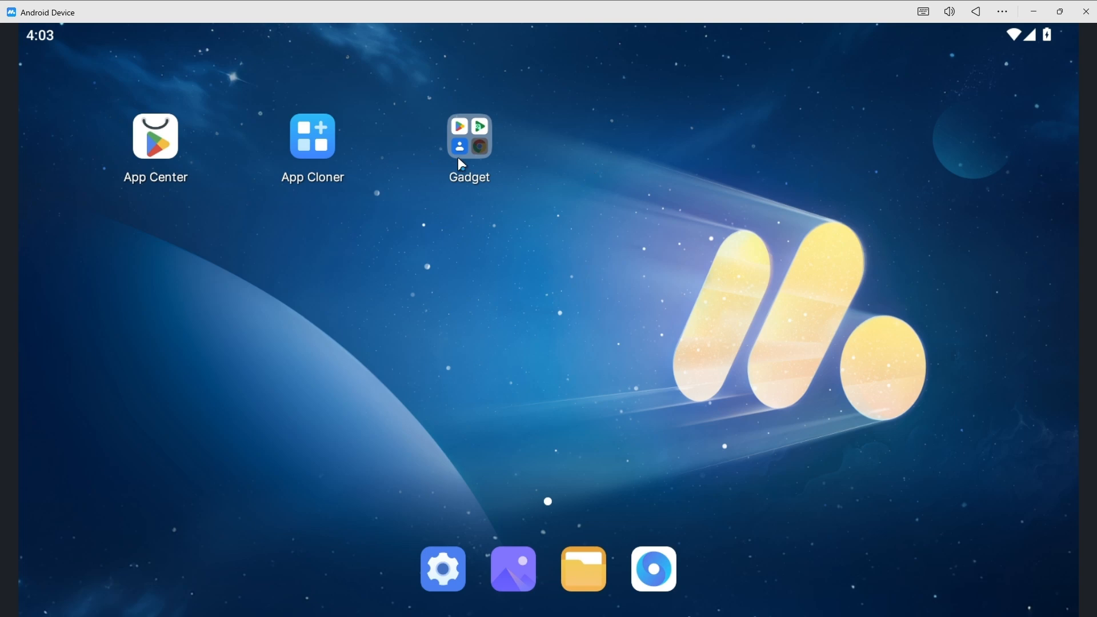
mouse_move(84, 89)
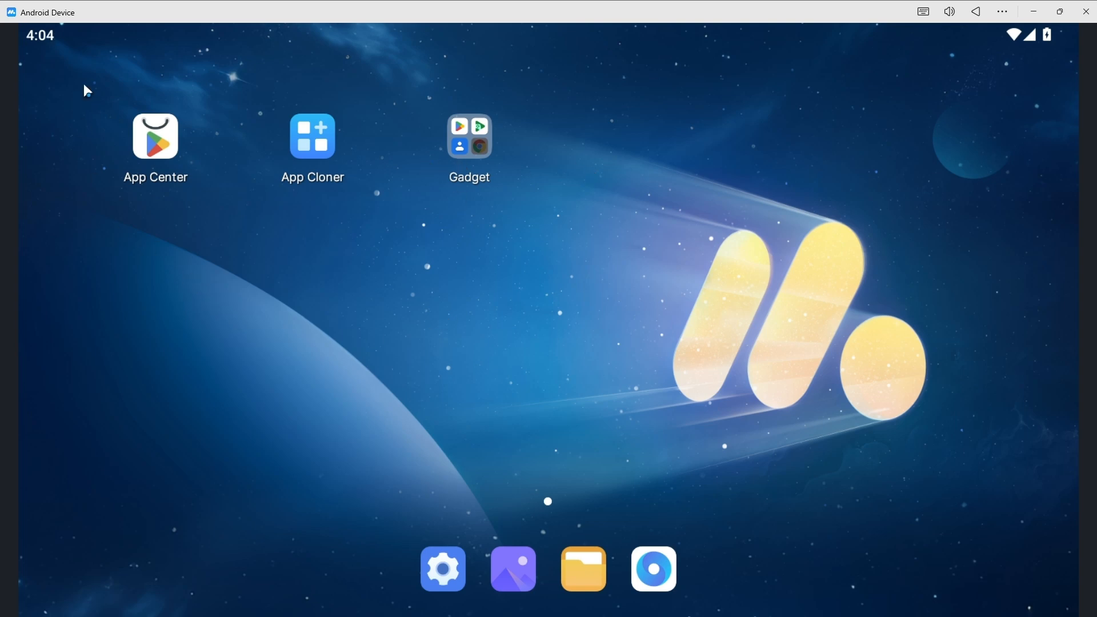
mouse_move(363, 194)
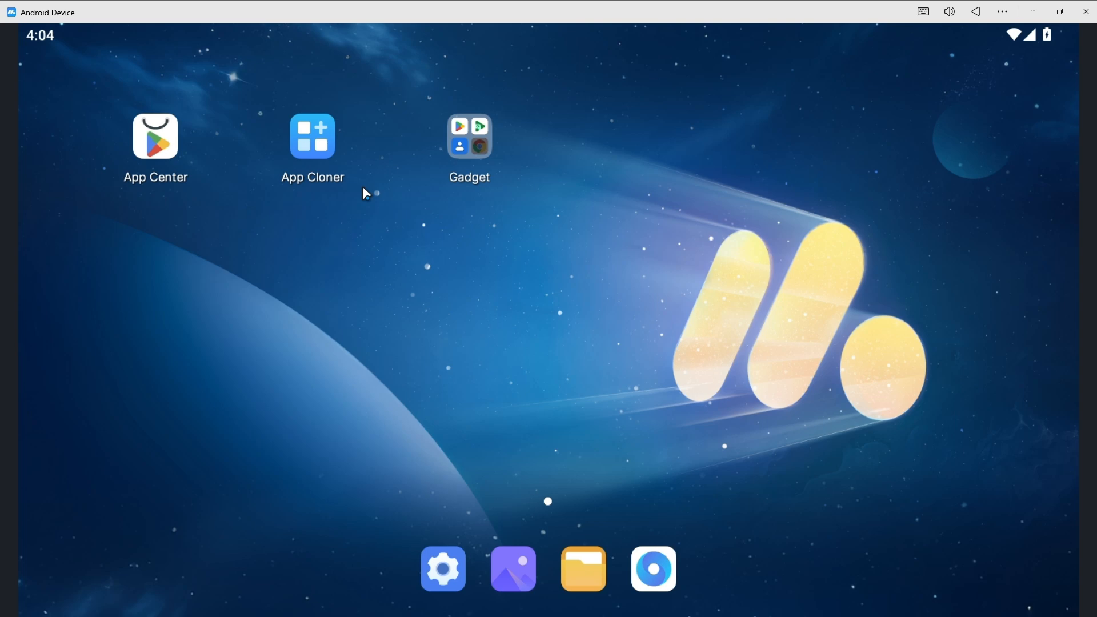
Step: Launch the Play Store from the home screen's Gadget folder
click(470, 137)
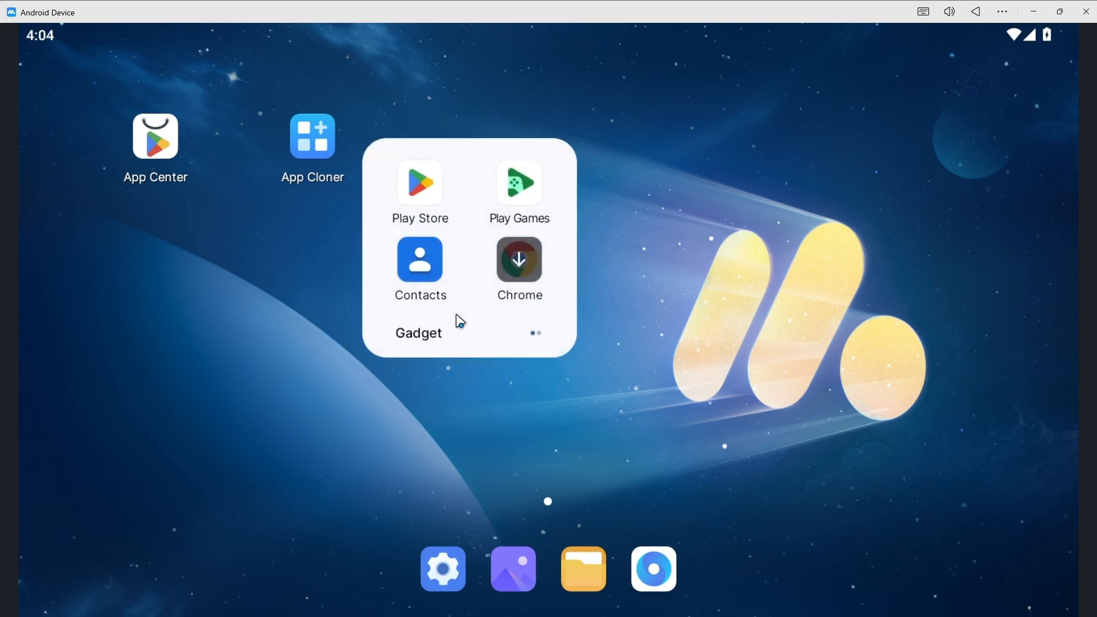
mouse_move(426, 230)
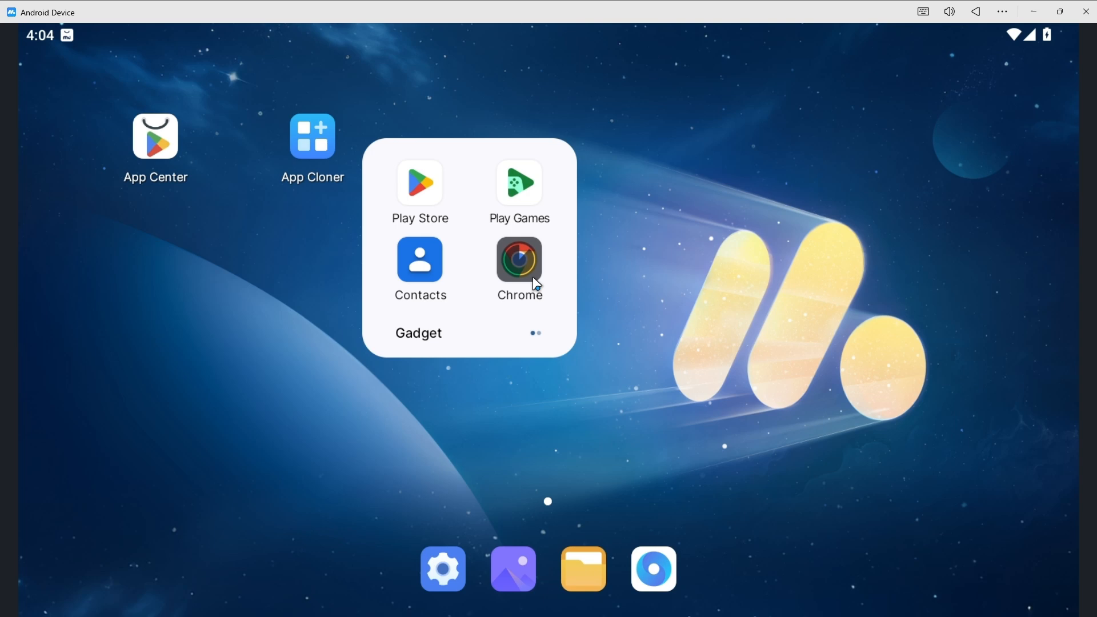
click(420, 183)
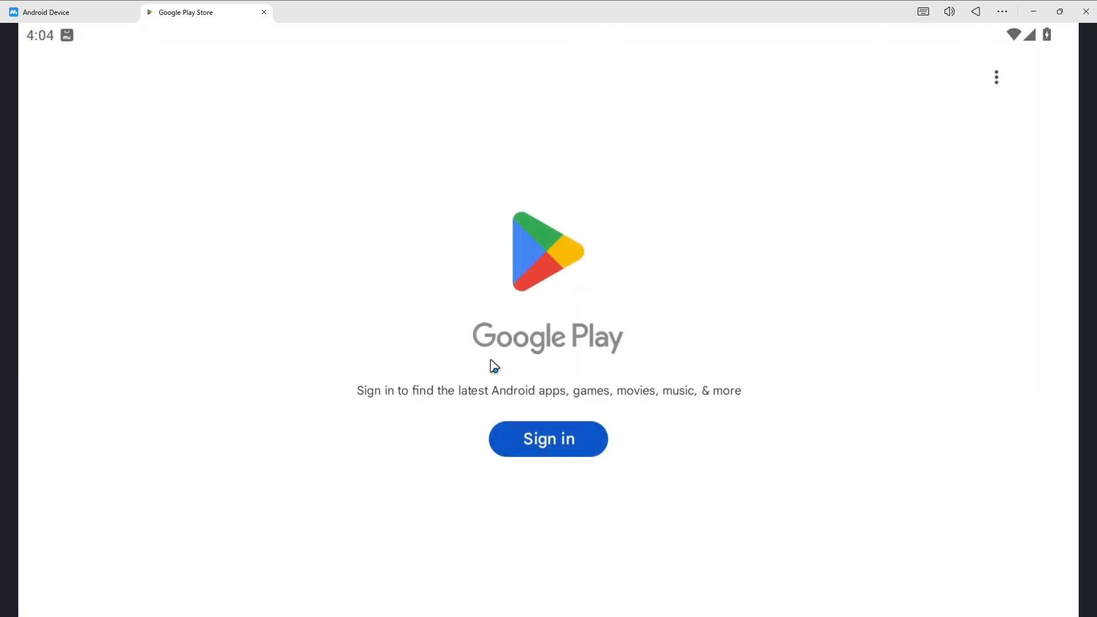
mouse_move(572, 456)
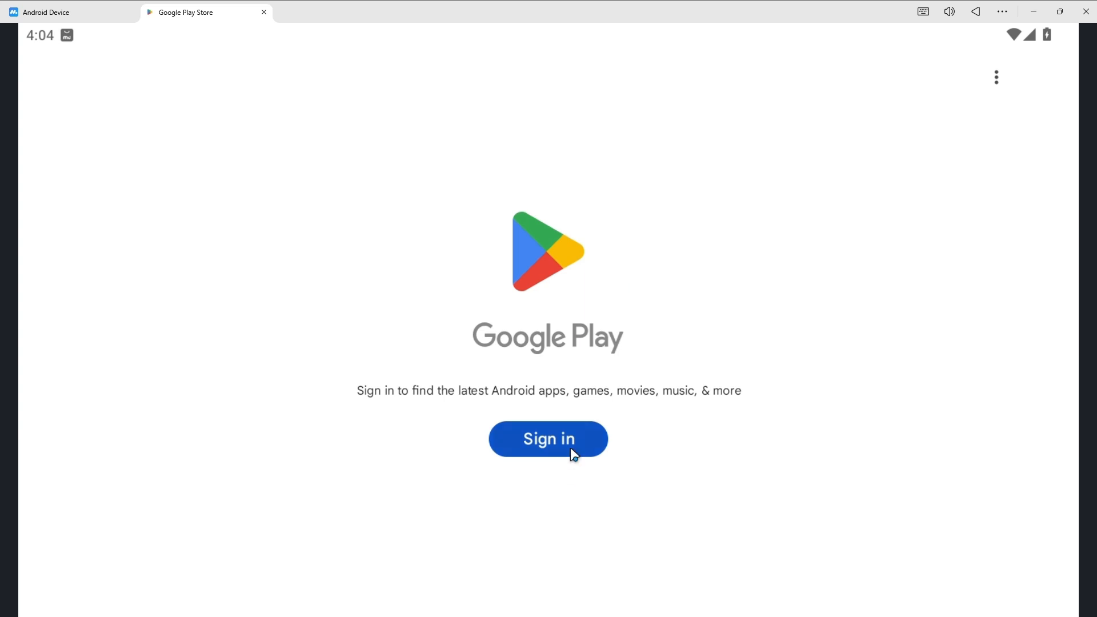
Step: Sign into Google Play, agree to terms, skip backup and recovery email, accept services
click(548, 439)
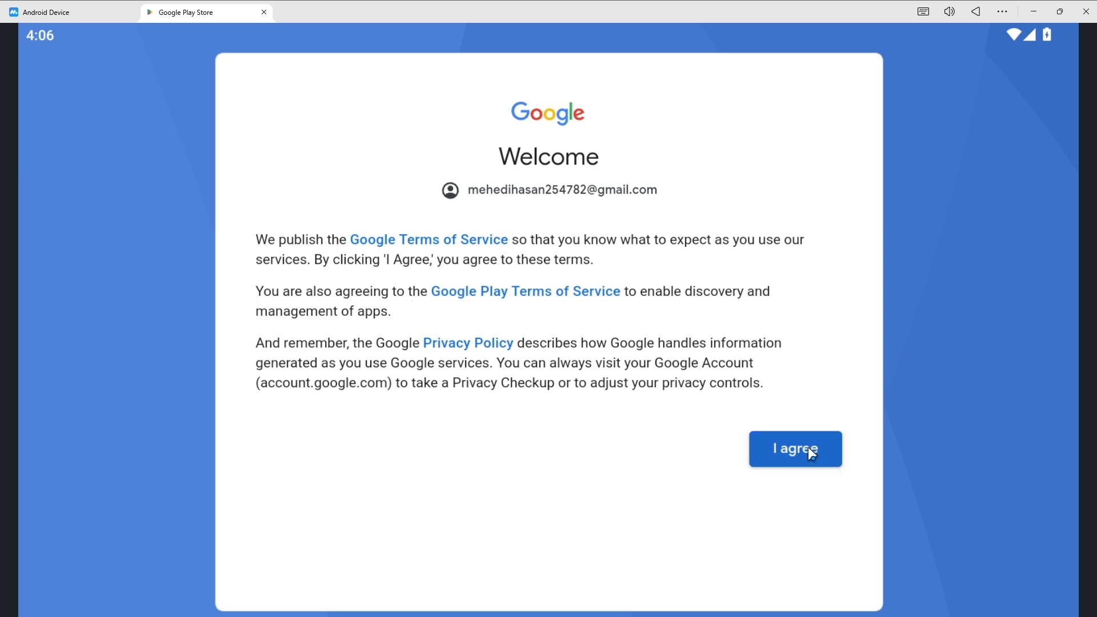
click(796, 449)
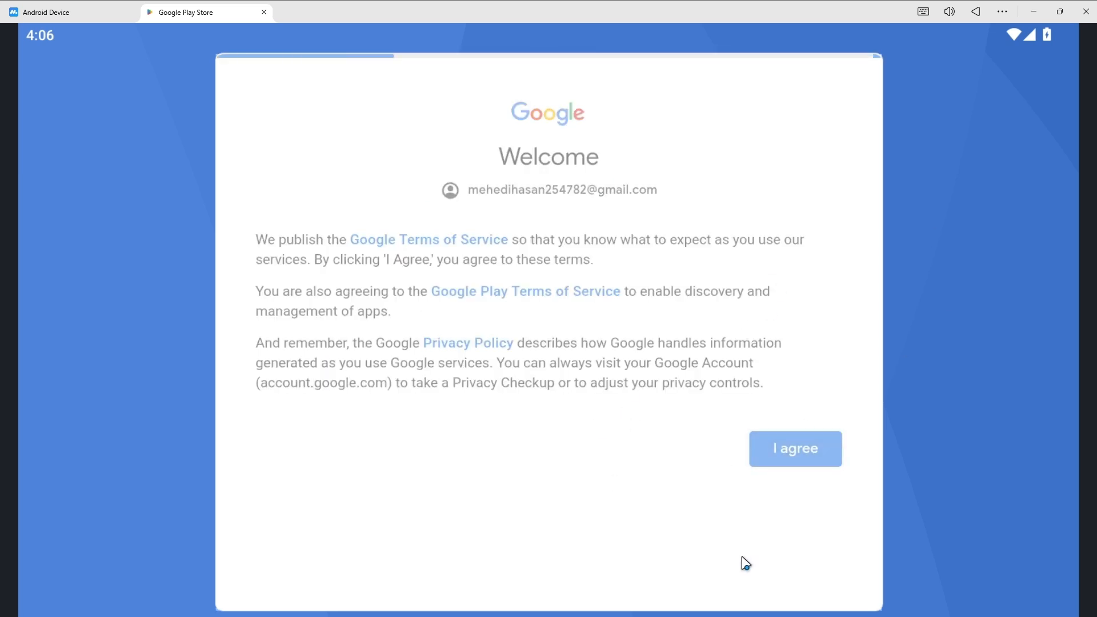
click(795, 449)
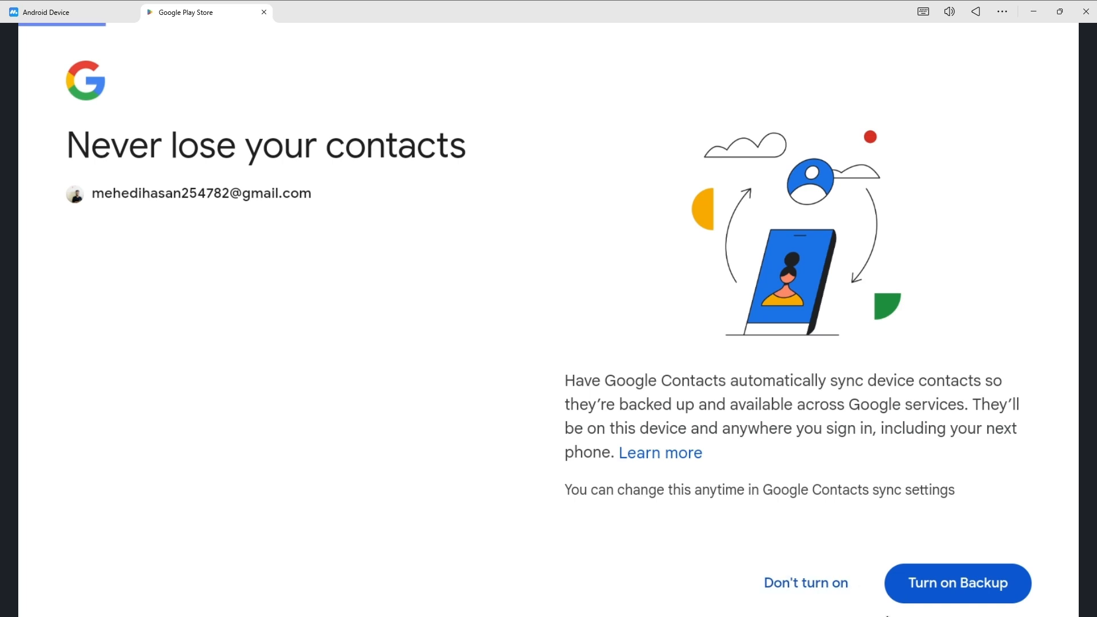
click(958, 584)
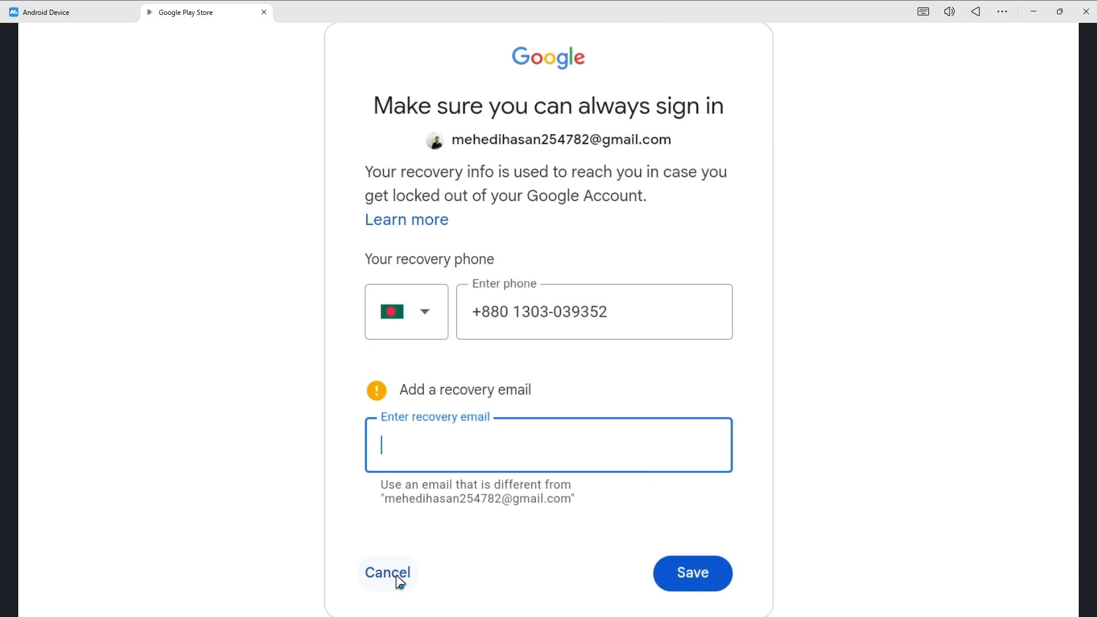
click(387, 573)
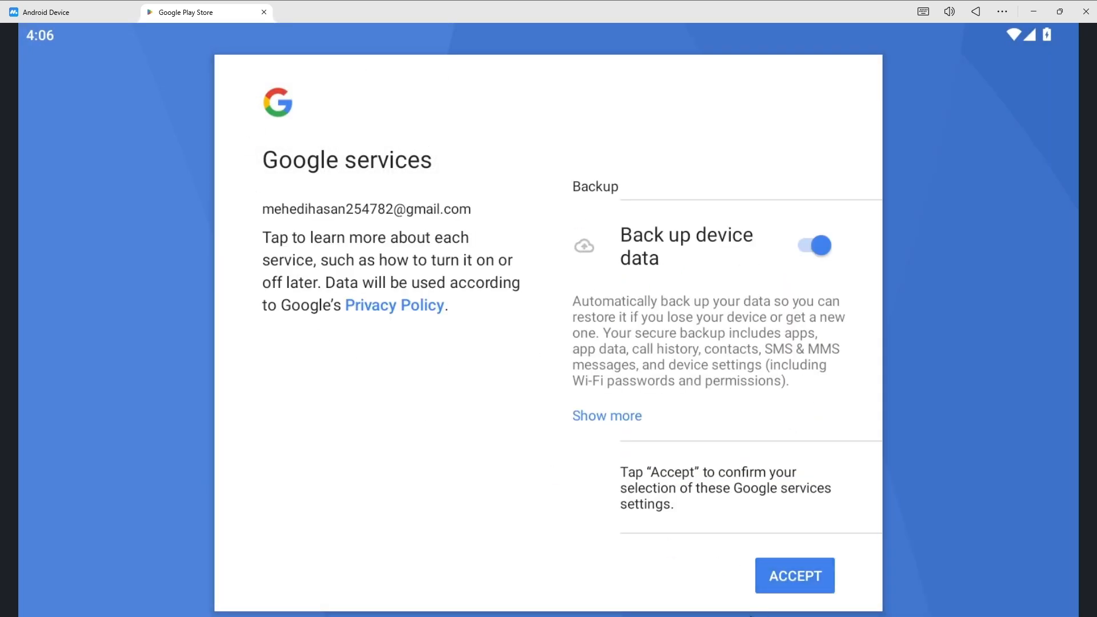
click(795, 576)
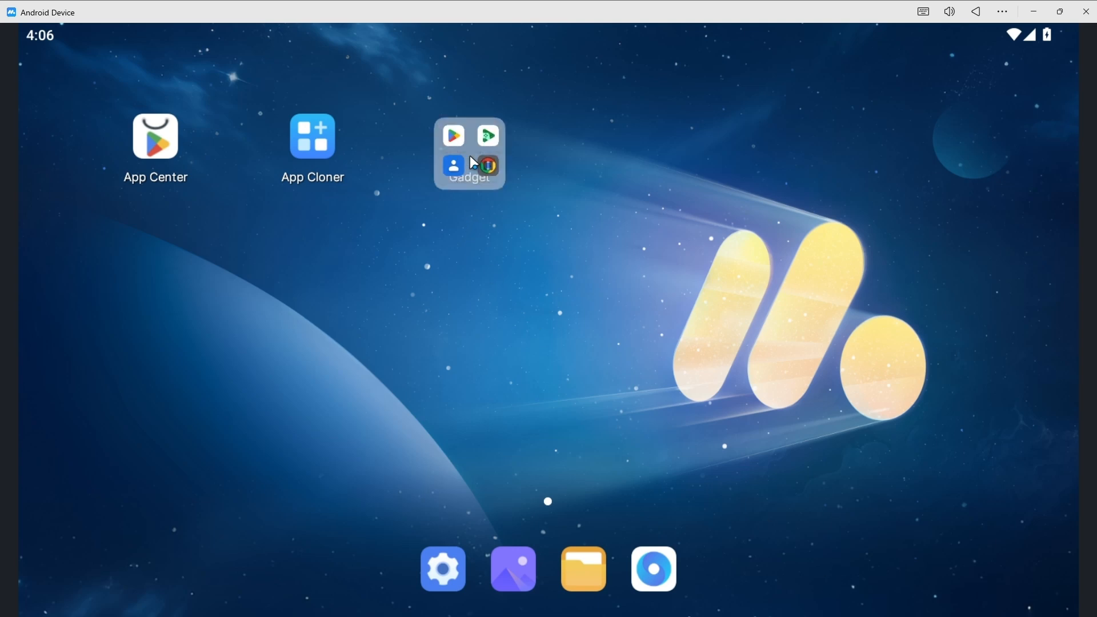
Step: Reopen the Play Store, search 'temple', and open the Temple Run listing
click(454, 135)
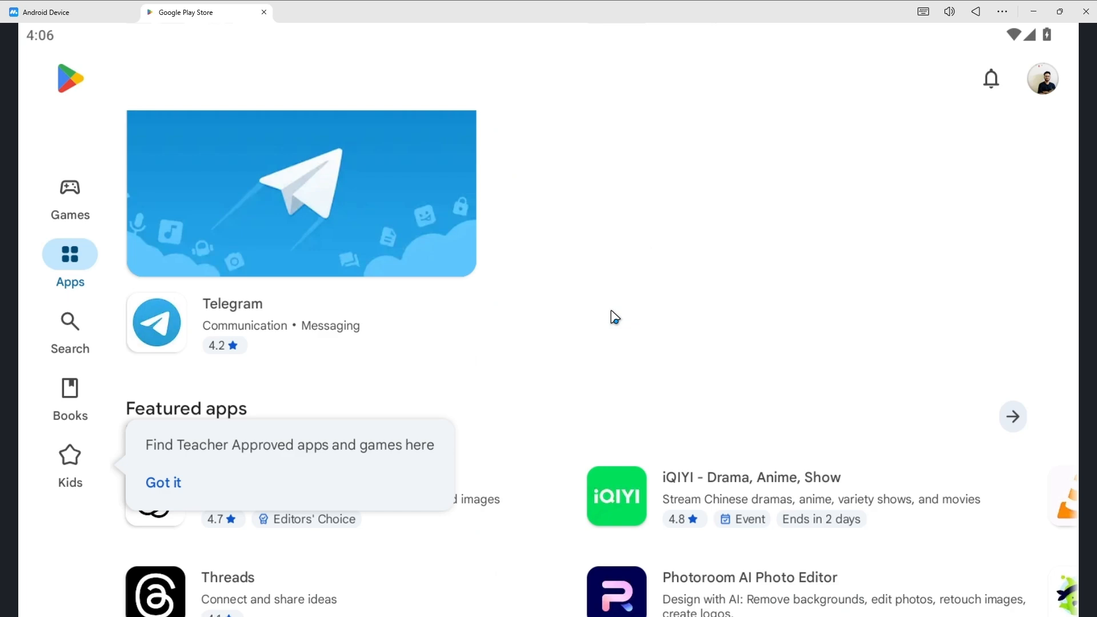
scroll(down, 3)
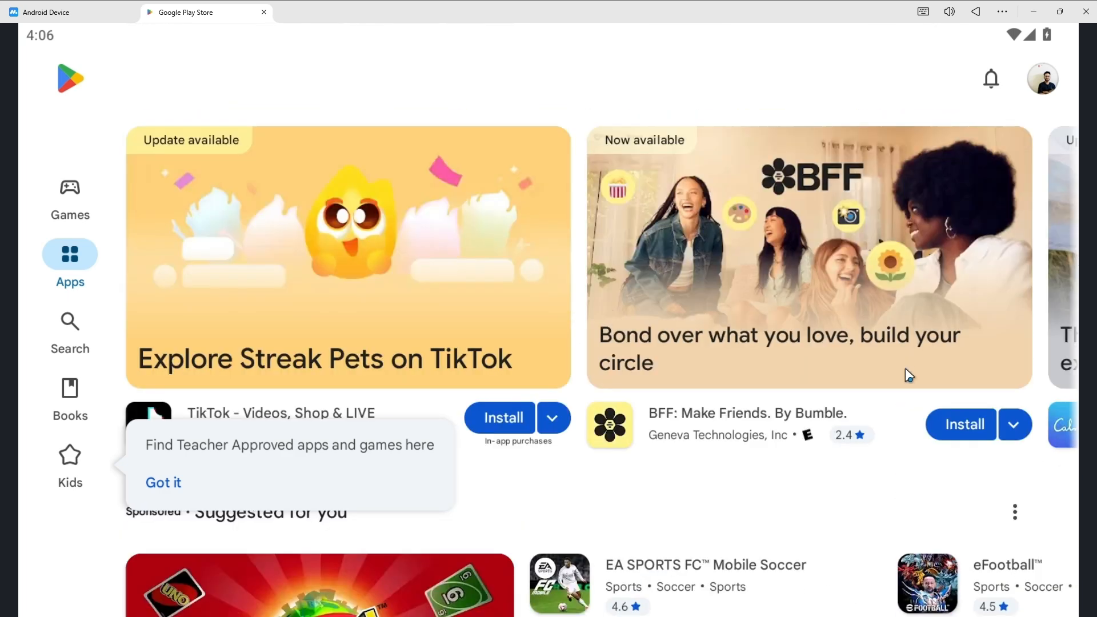
click(70, 333)
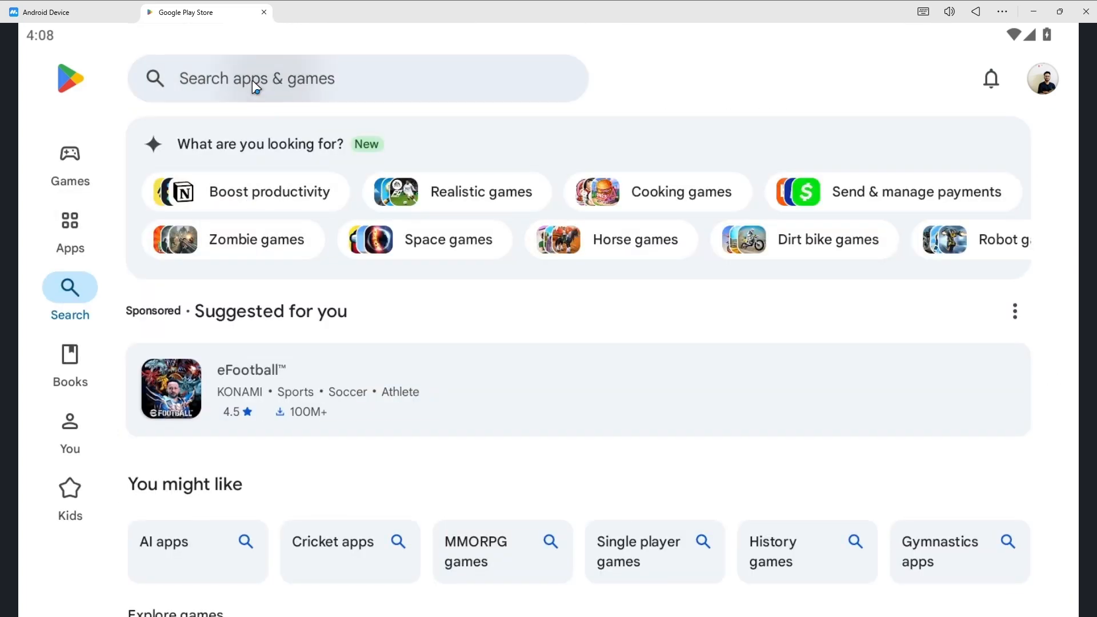
text(temple)
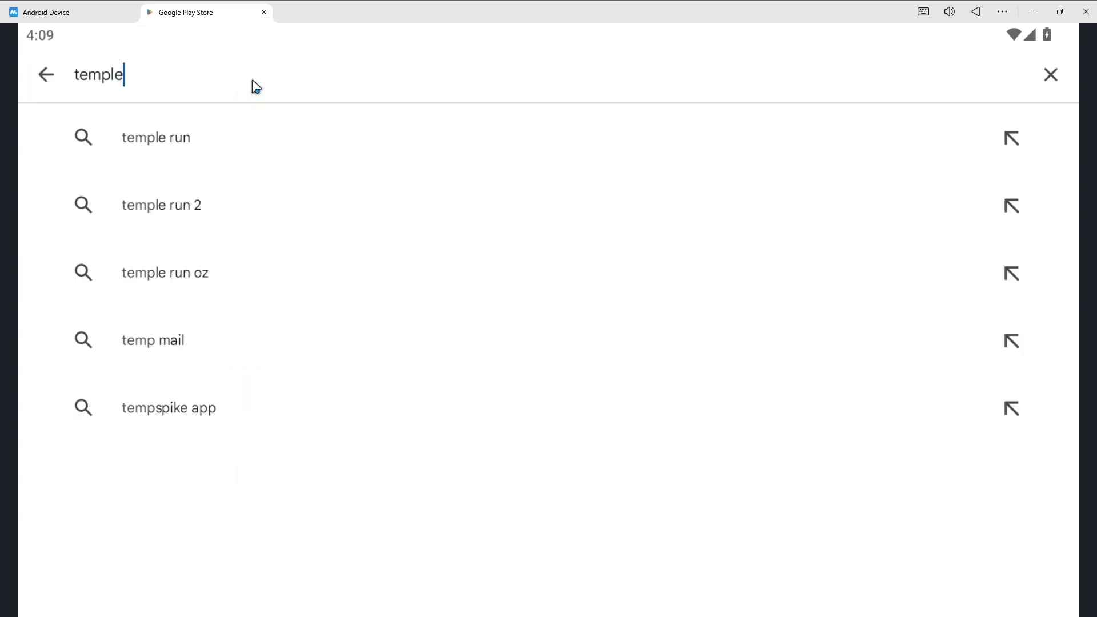
click(155, 137)
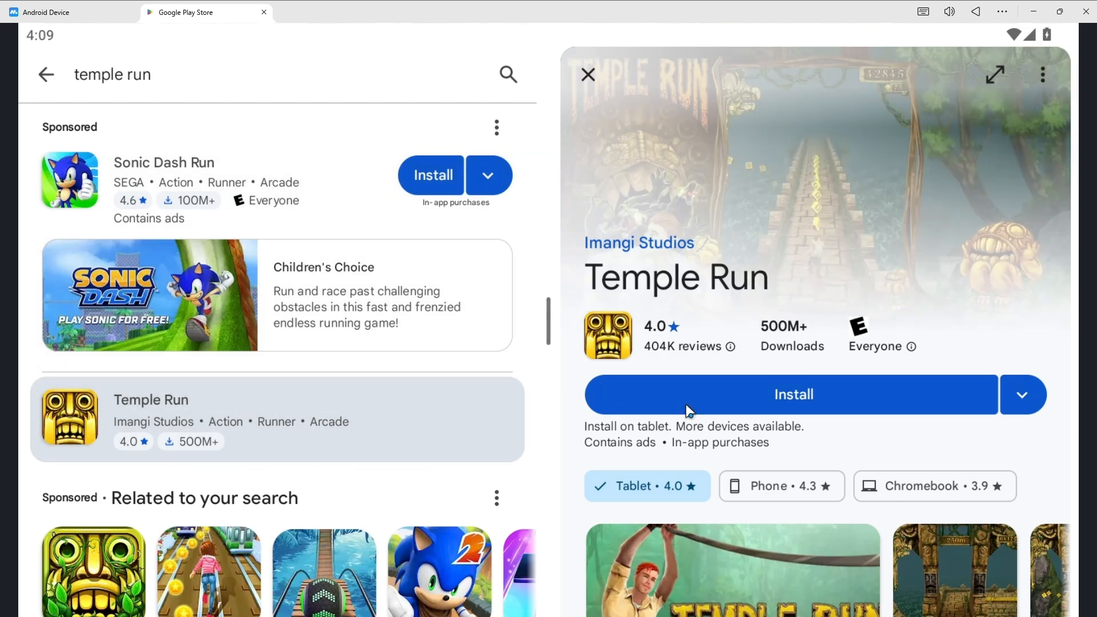
Step: Install Temple Run, collect the 500 welcome coins, and dismiss the Coins Over Time and Global Challenges screens
click(794, 395)
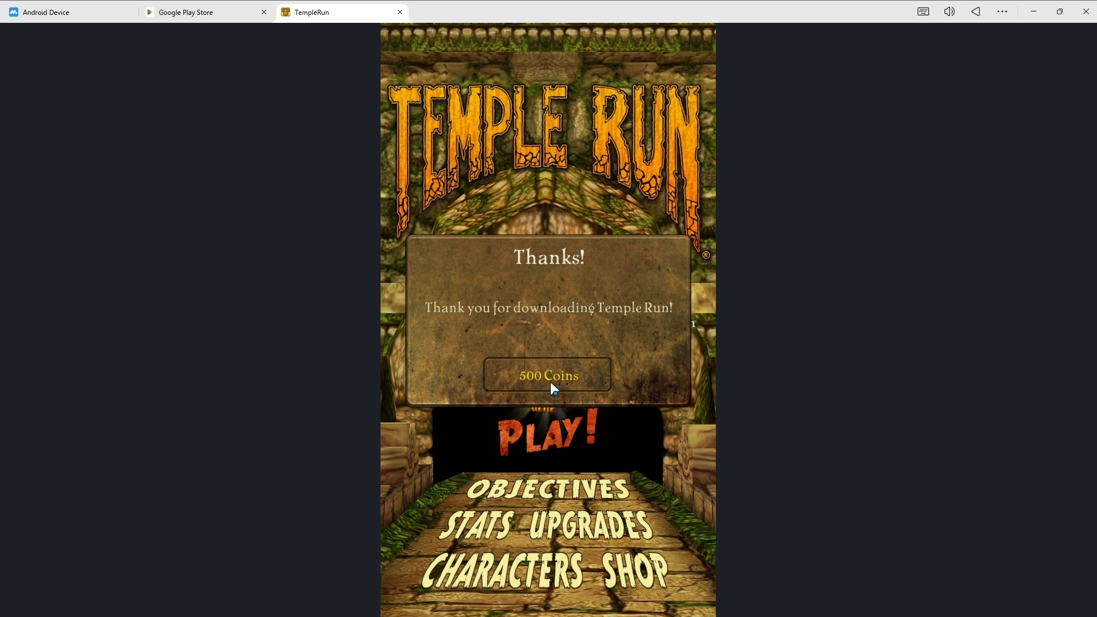
click(548, 375)
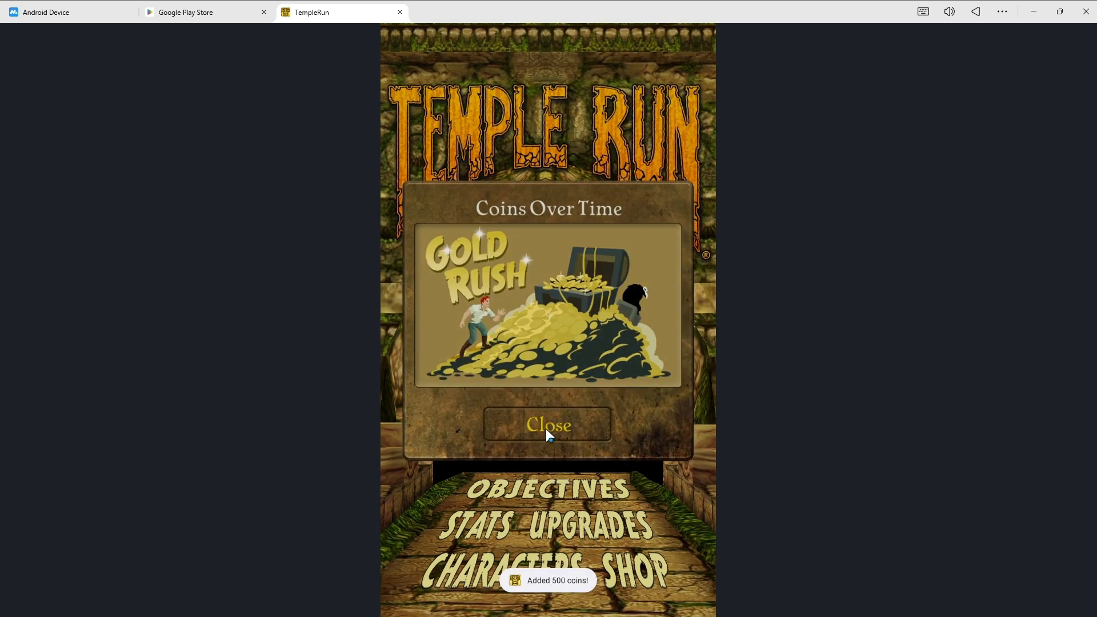
click(549, 425)
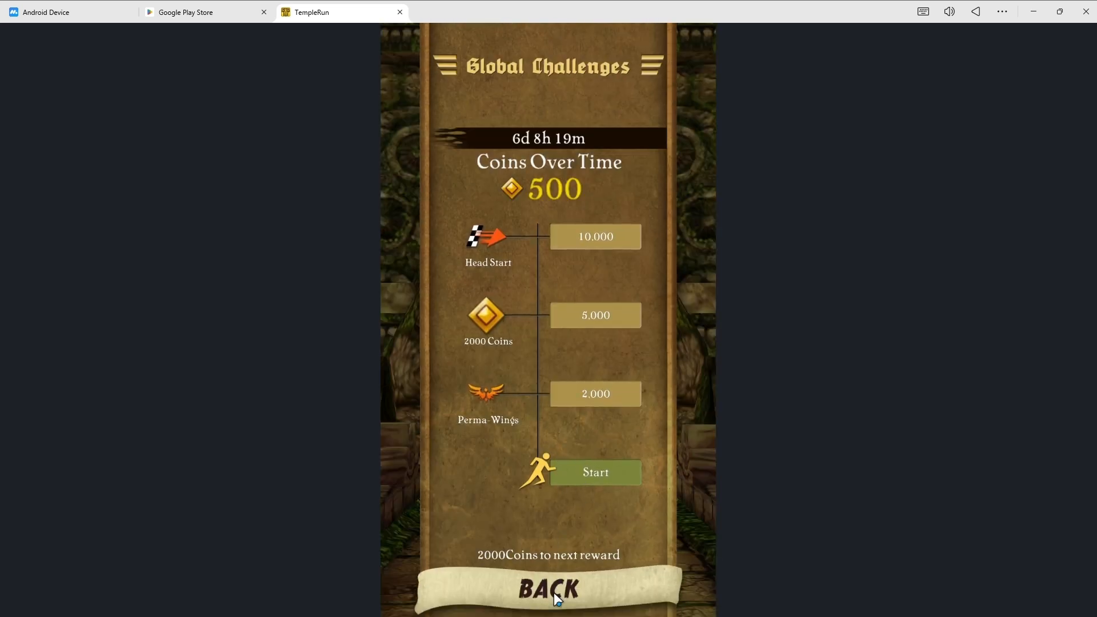
click(547, 589)
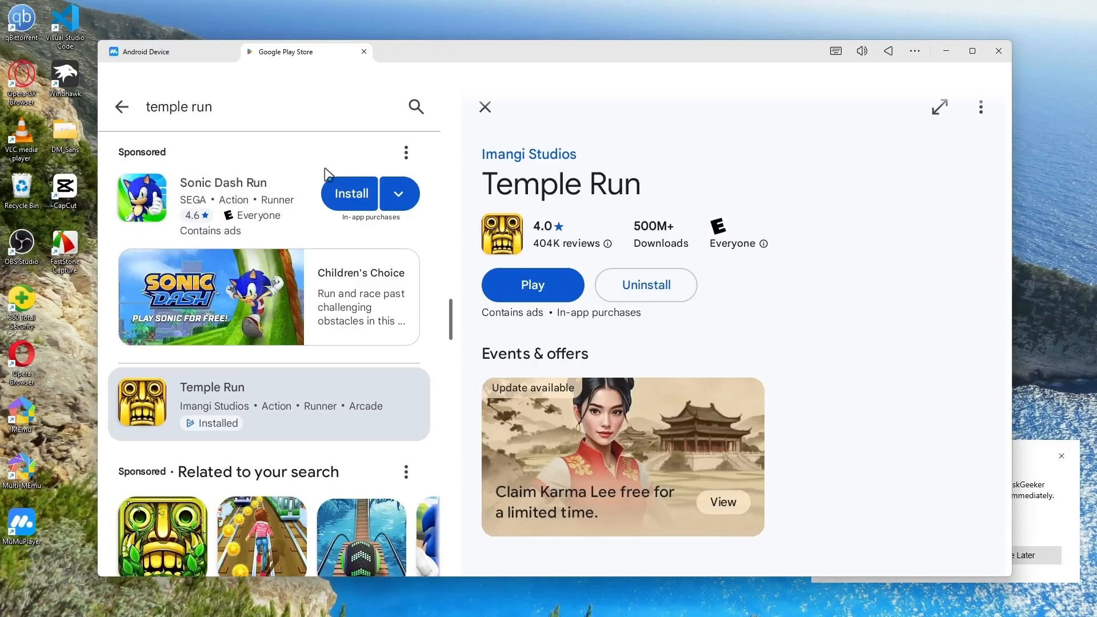
mouse_move(196, 78)
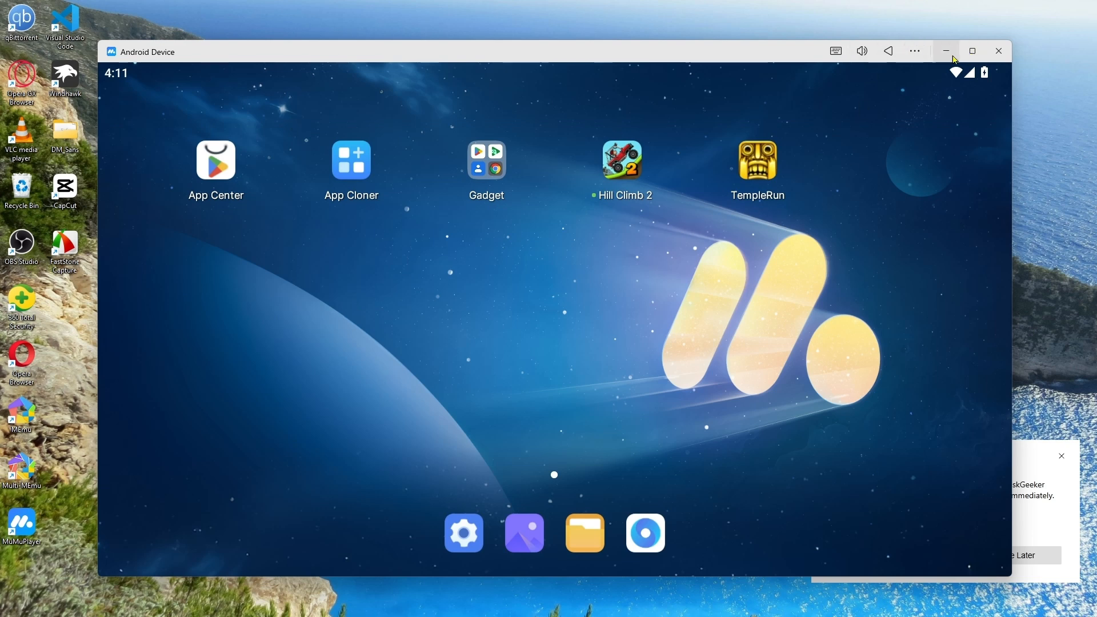
mouse_move(946, 51)
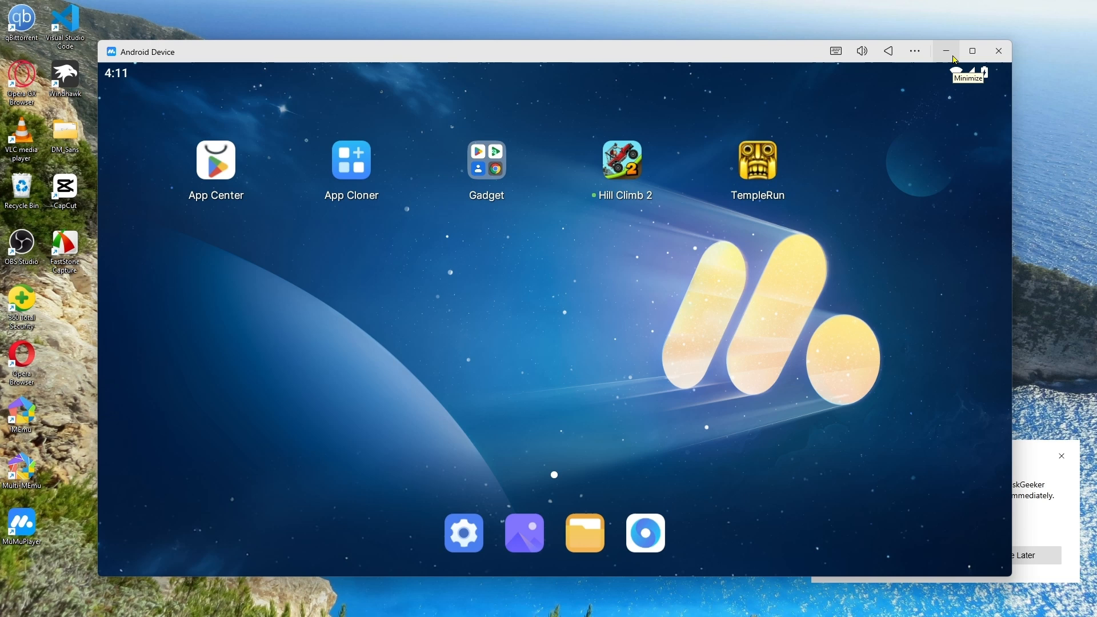
Step: Close the Play Store, maximize the emulator window, and launch Hill Climb 2 from home
click(487, 159)
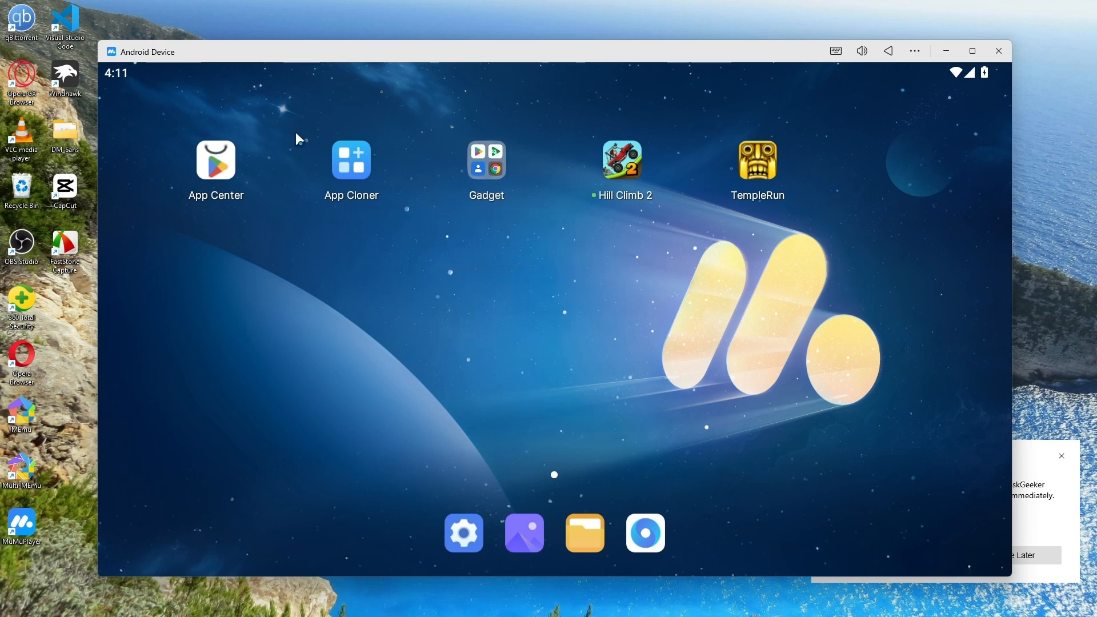
mouse_move(973, 50)
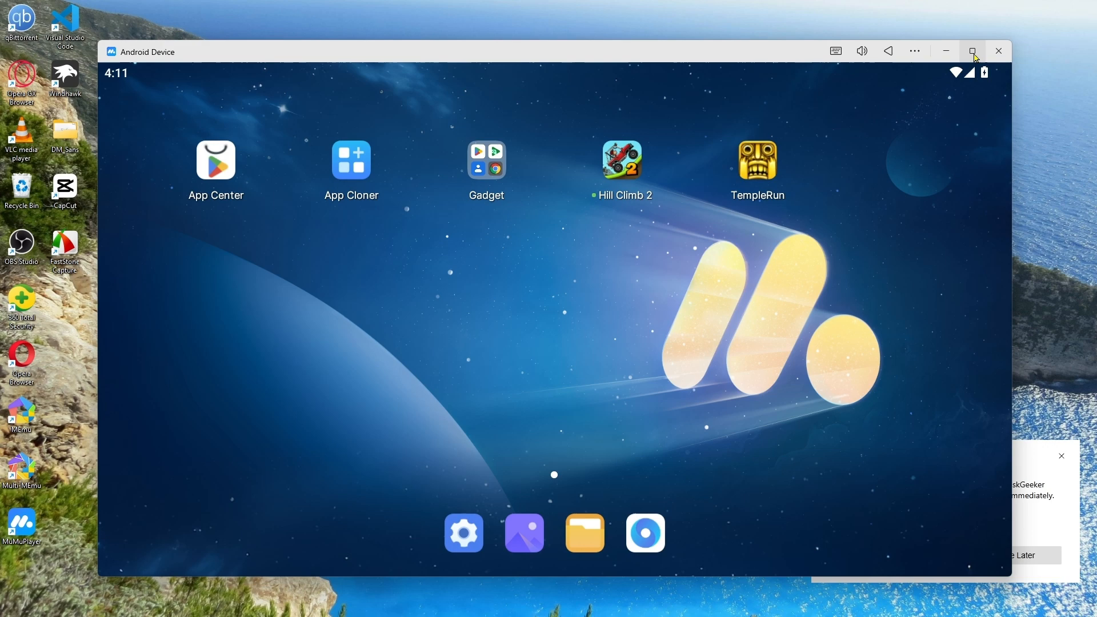
click(973, 51)
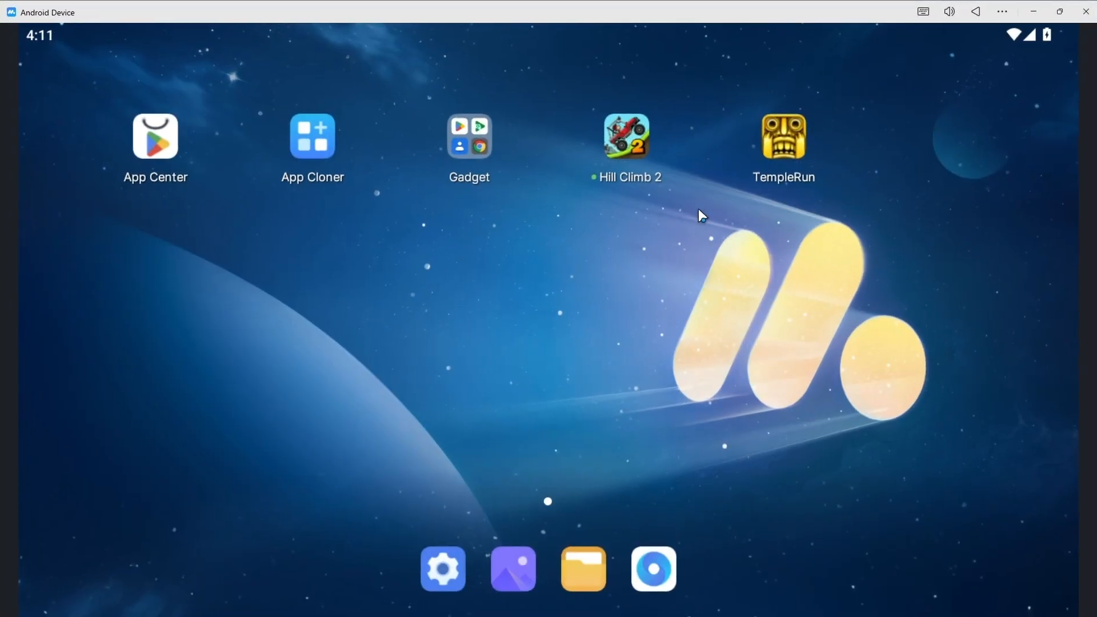
mouse_move(560, 289)
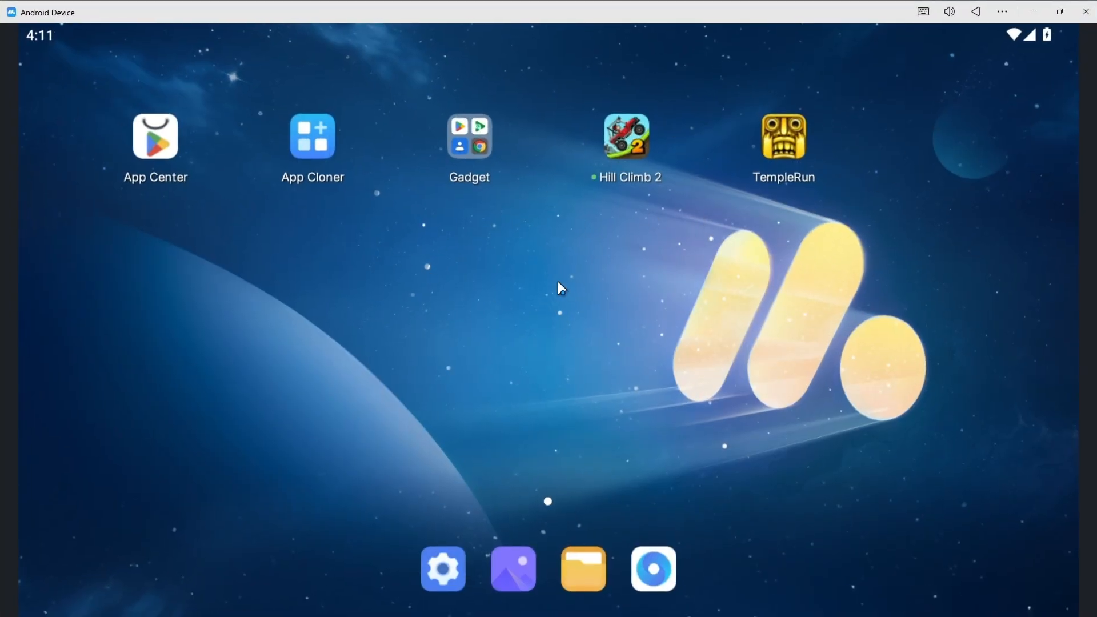
click(627, 136)
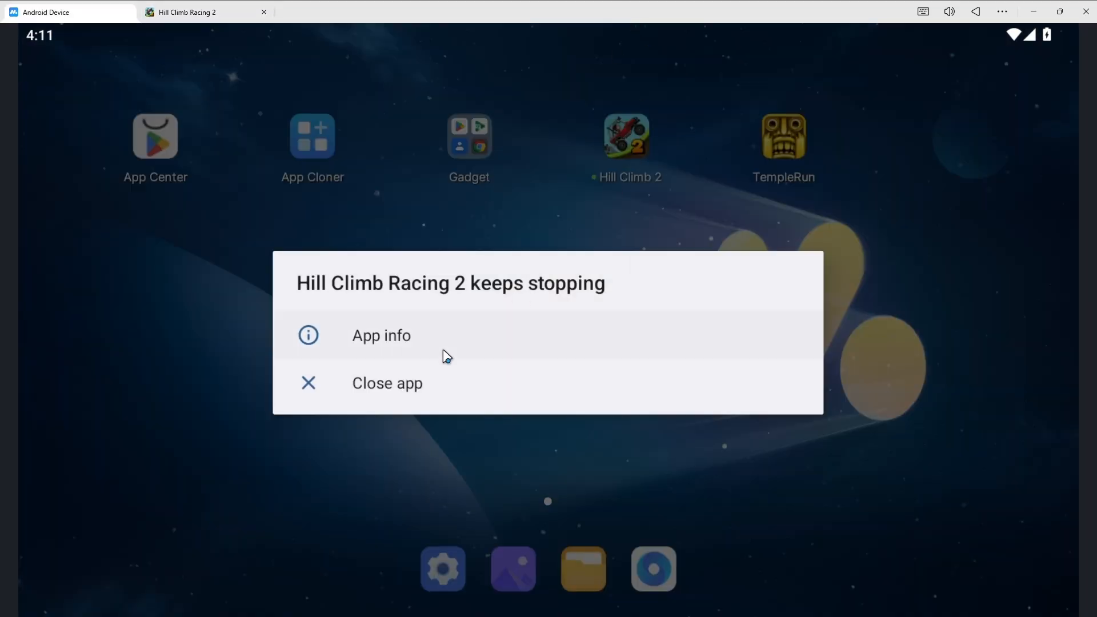
click(388, 383)
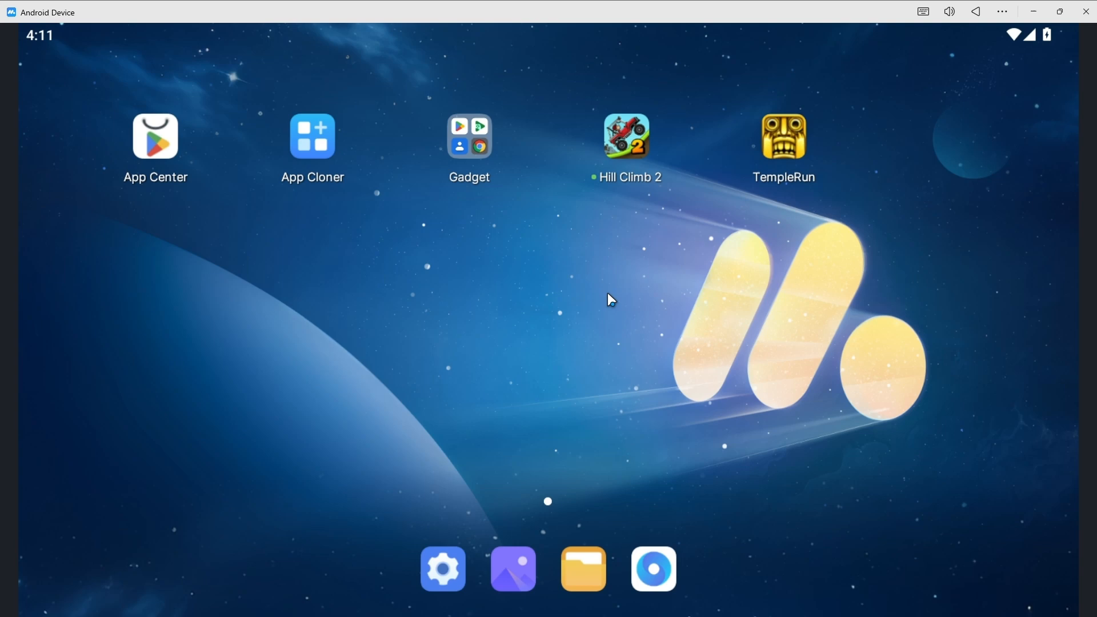
mouse_move(612, 139)
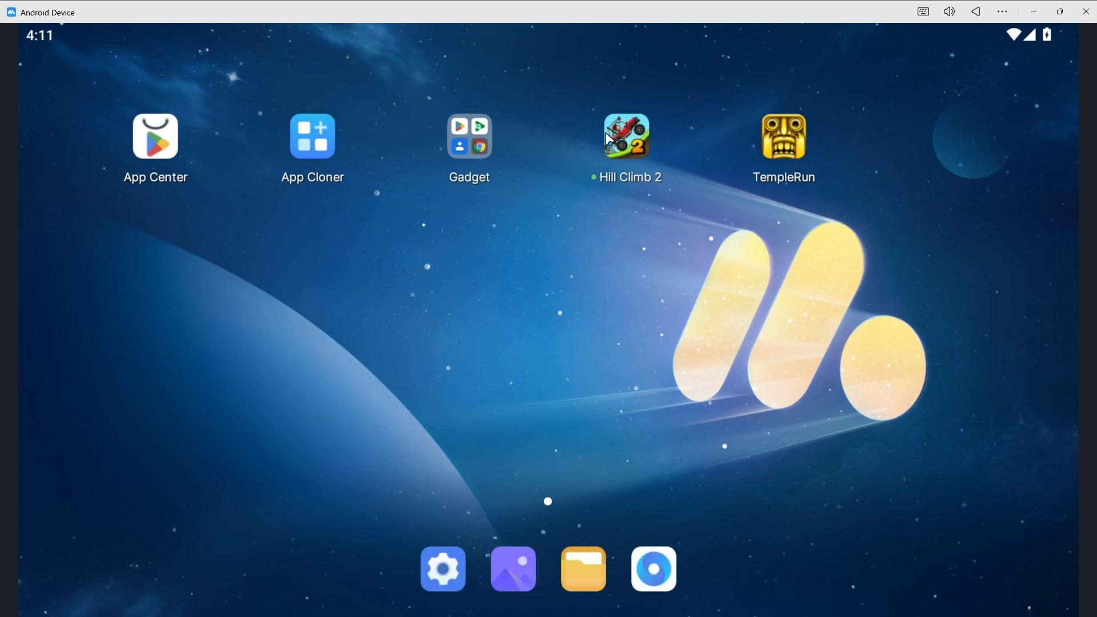
mouse_move(179, 228)
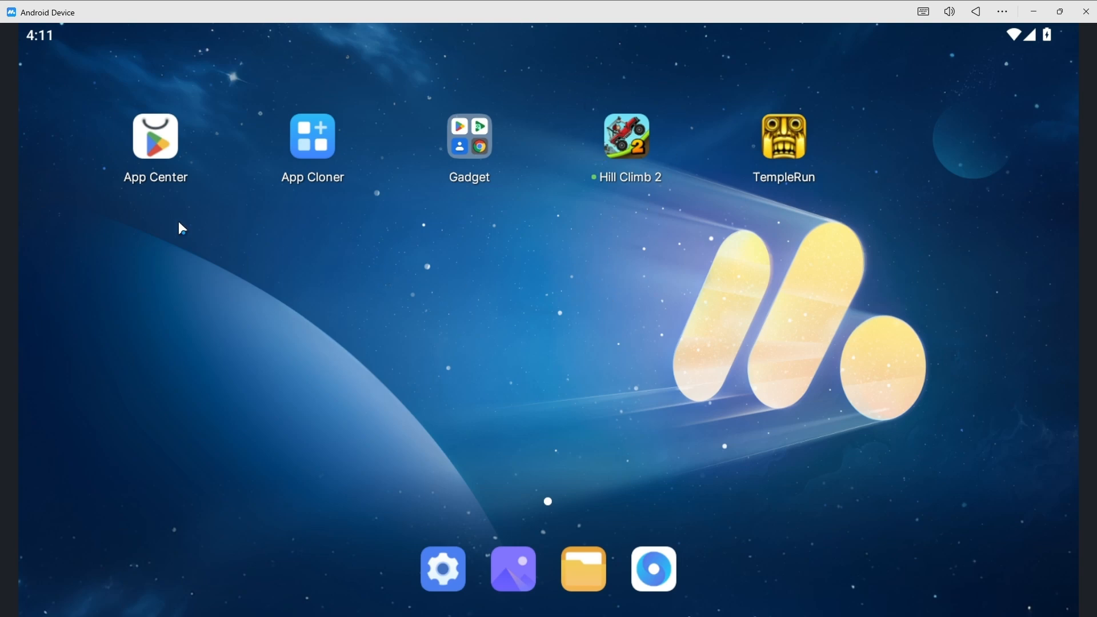
mouse_move(564, 260)
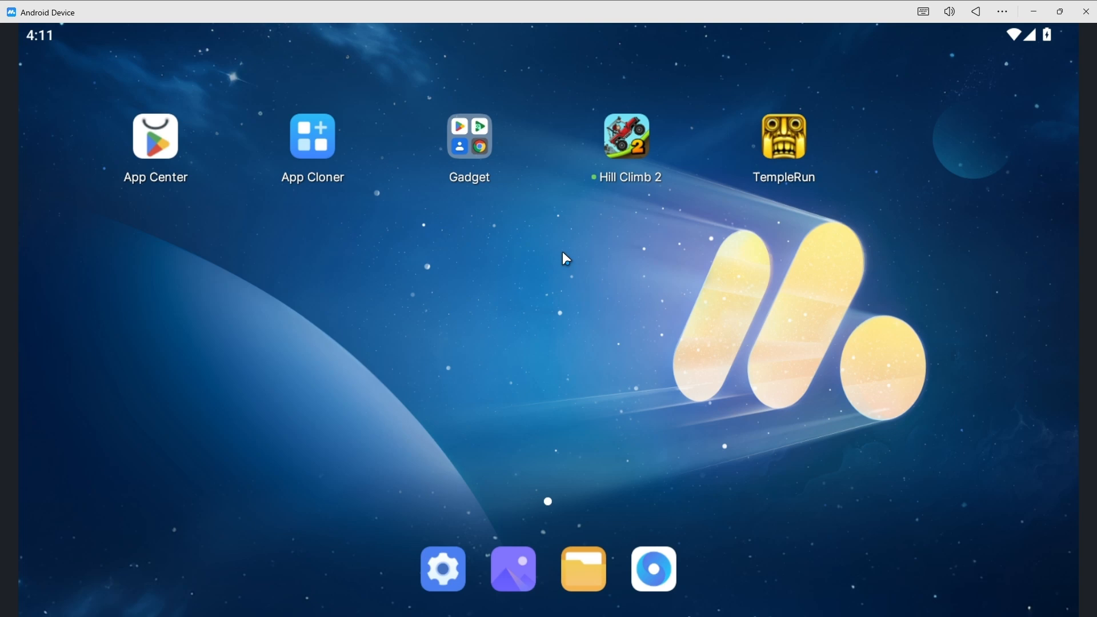
mouse_move(683, 225)
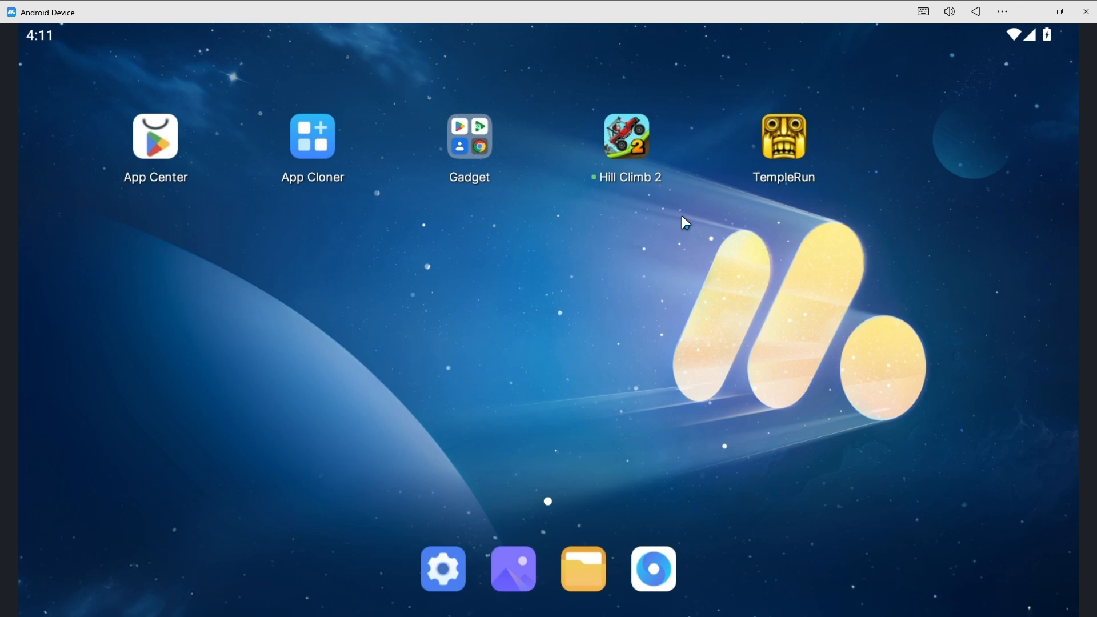
mouse_move(859, 175)
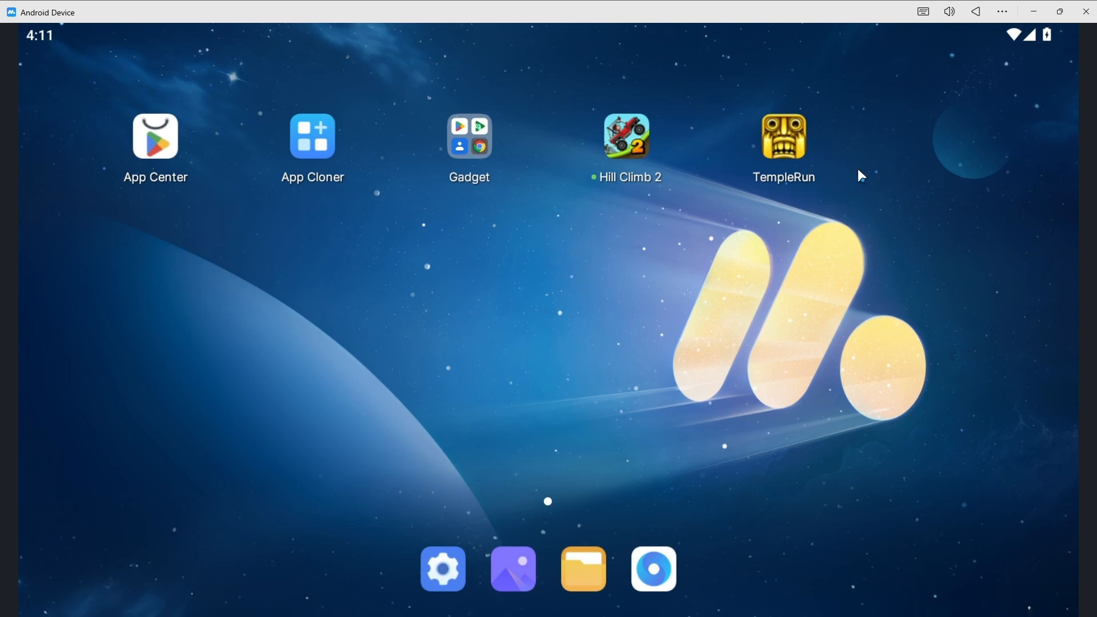
click(469, 136)
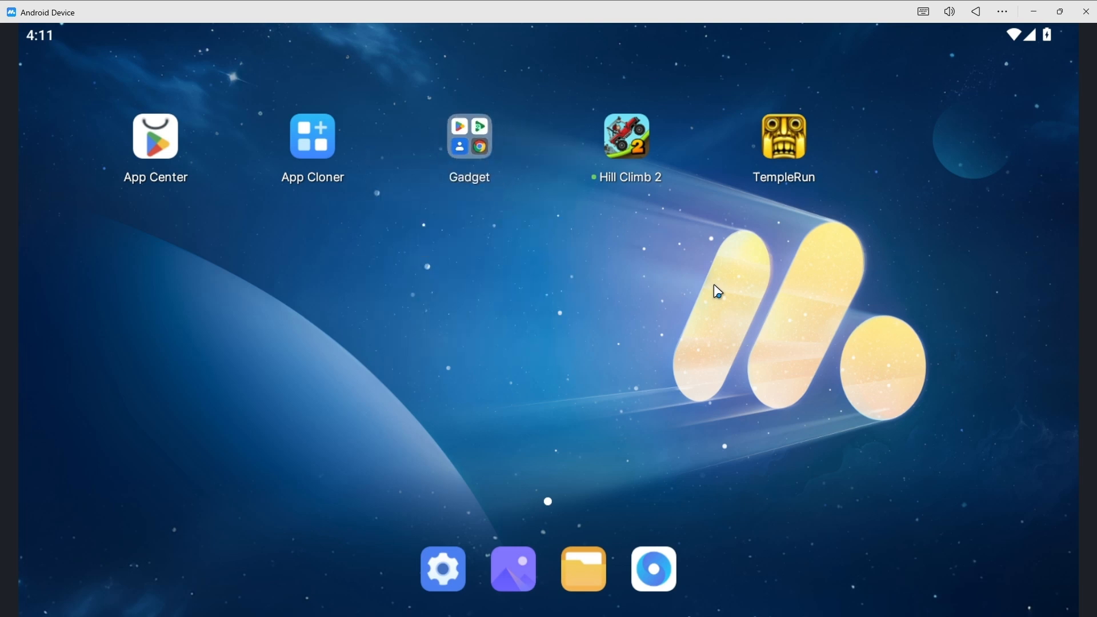
mouse_move(619, 293)
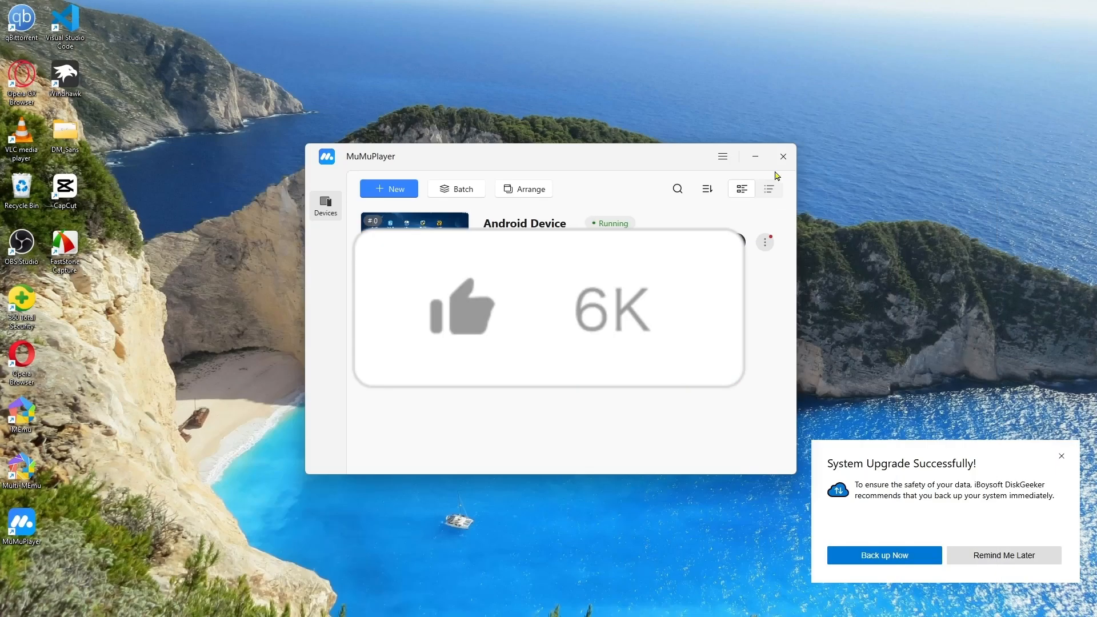
Step: Close the MuMuPlayer device manager window to reveal the Windows desktop
click(783, 156)
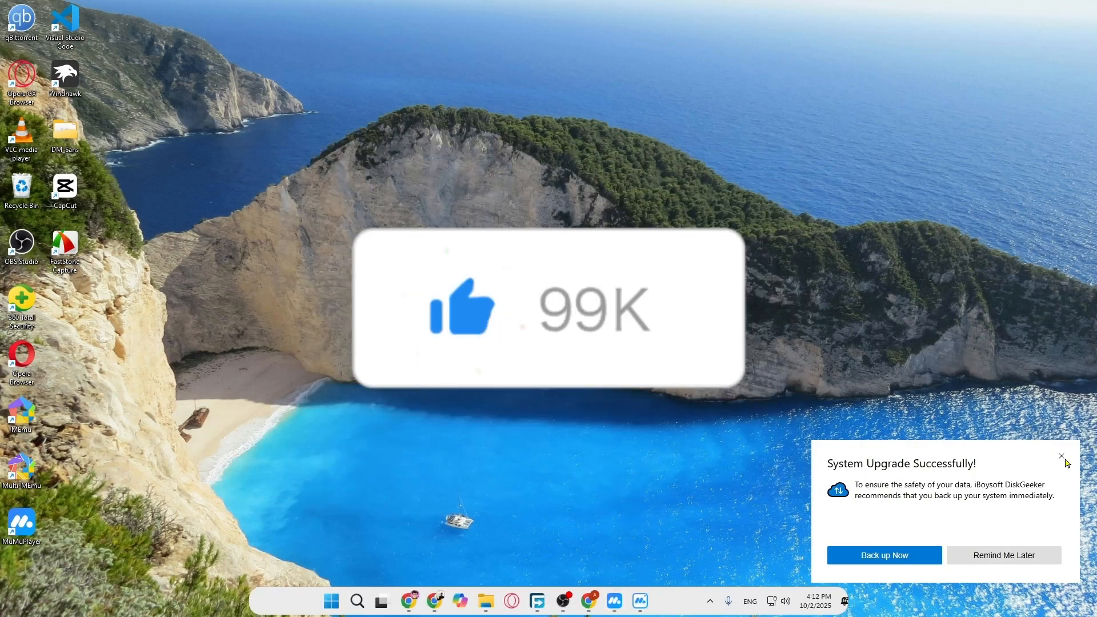